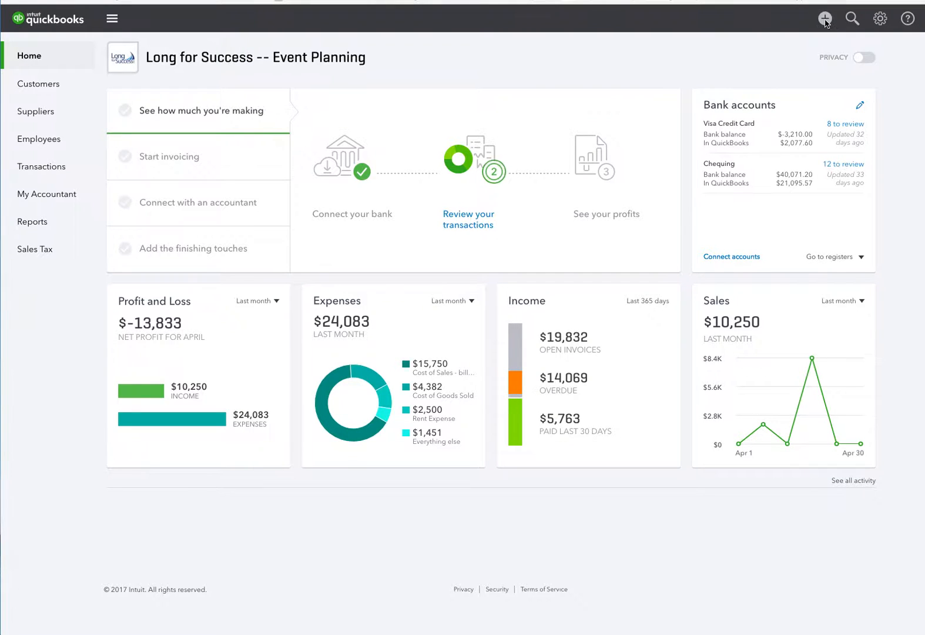
# Start a new Expense transaction from the + Create menu.
pyautogui.click(825, 19)
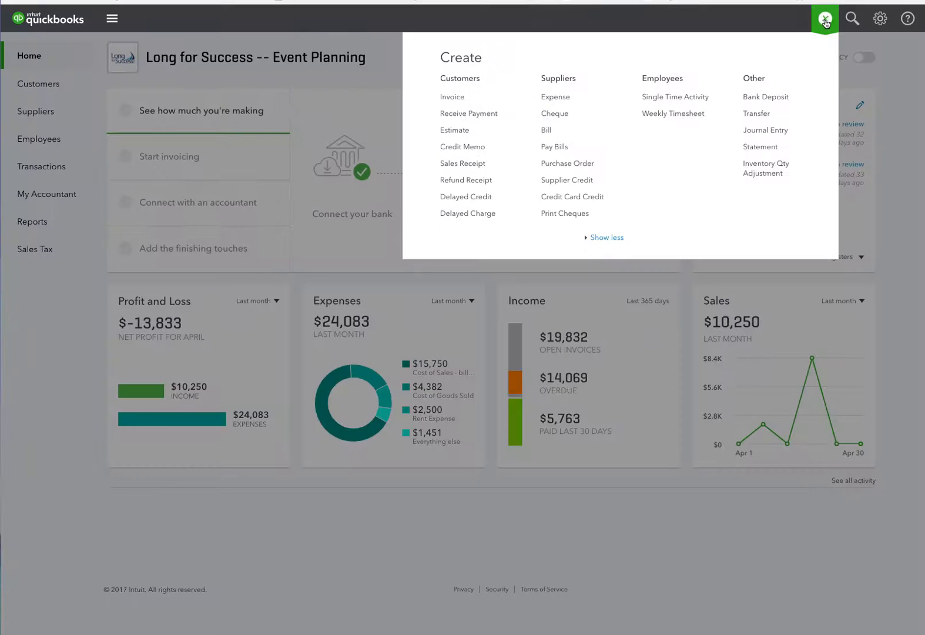
pyautogui.moveTo(555, 112)
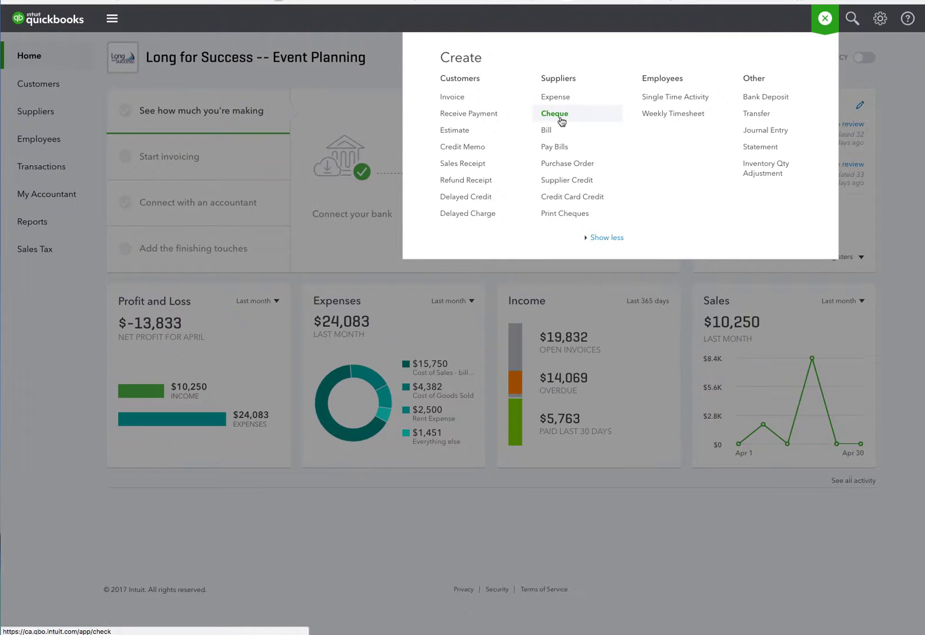
pyautogui.moveTo(555, 96)
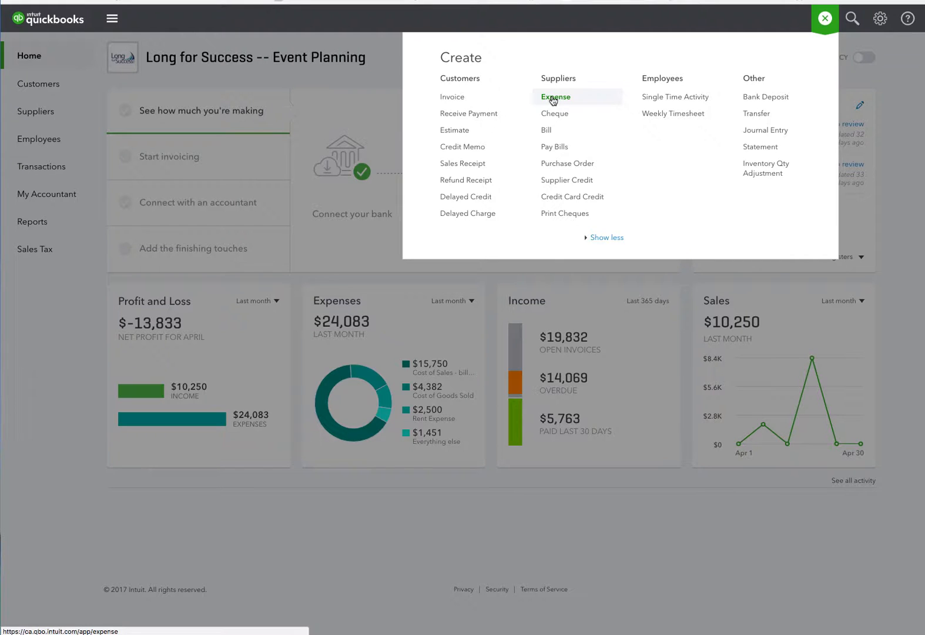
pyautogui.click(825, 19)
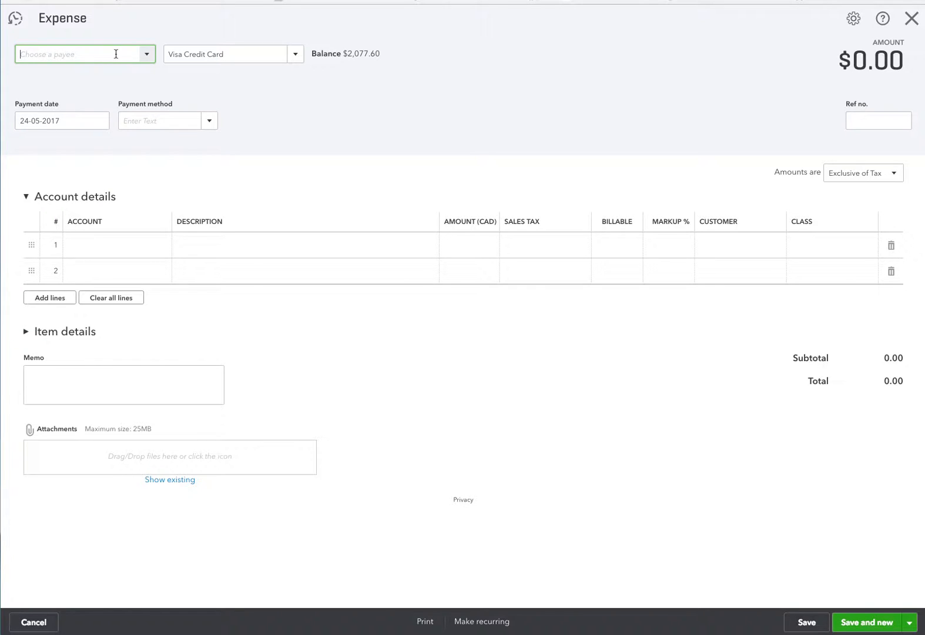
# Set the payee to Intelligent Business Services and the payment account to Chequing.
pyautogui.write('Leigh A')
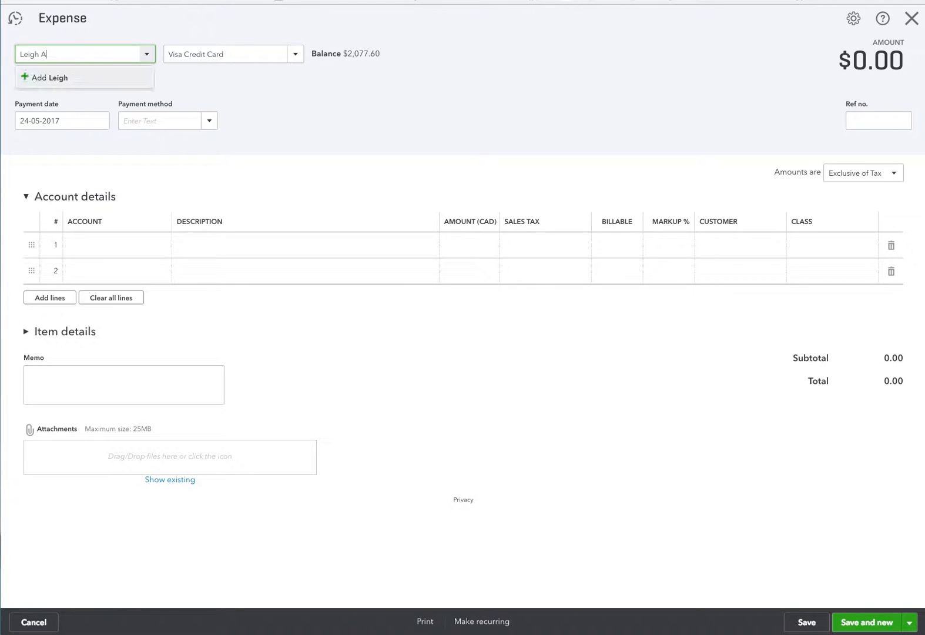
pyautogui.write('nn')
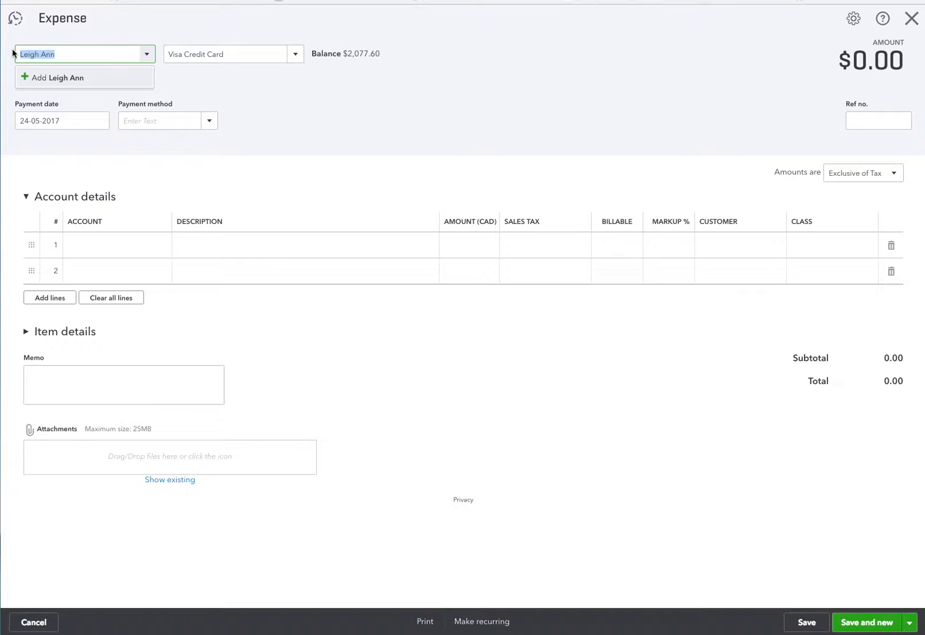
pyautogui.write('Intelligent Business Services')
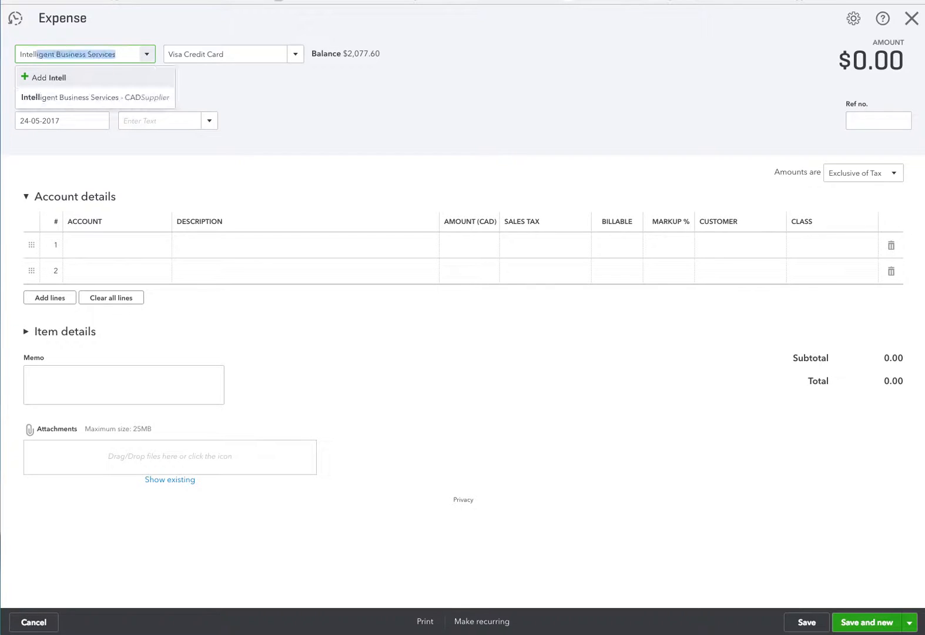
pyautogui.moveTo(45, 78)
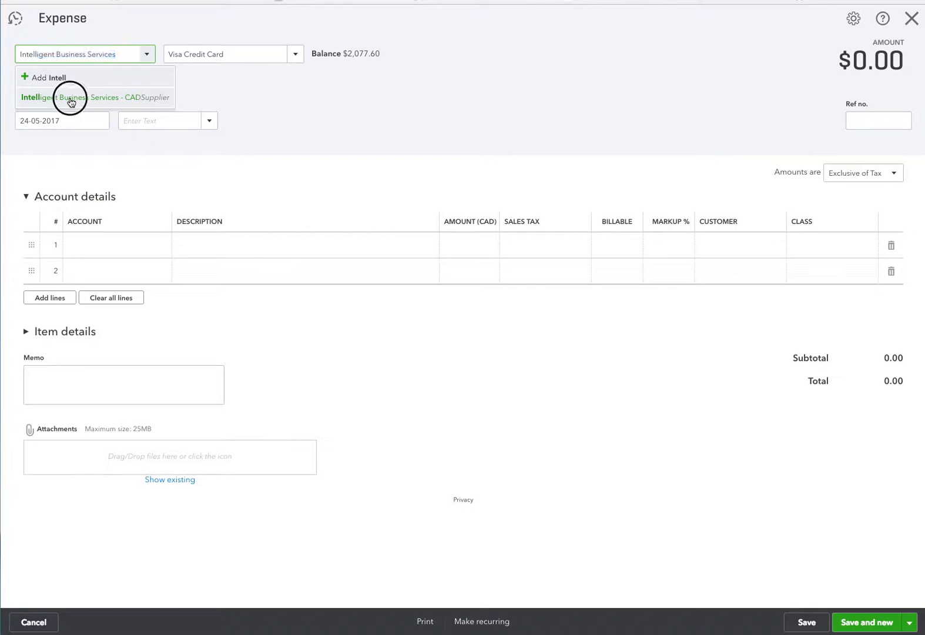
pyautogui.click(96, 97)
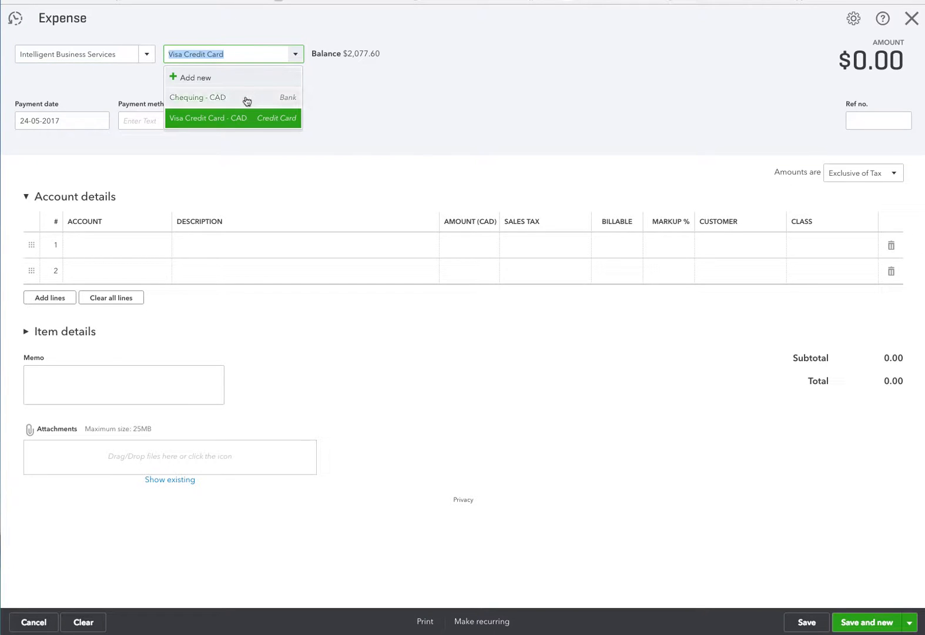
pyautogui.click(198, 98)
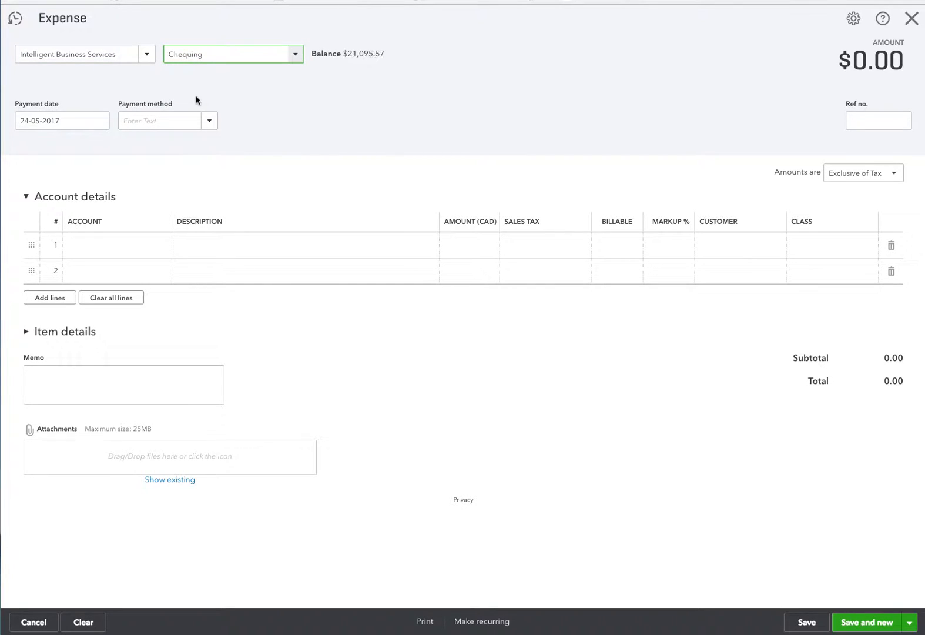
pyautogui.click(209, 119)
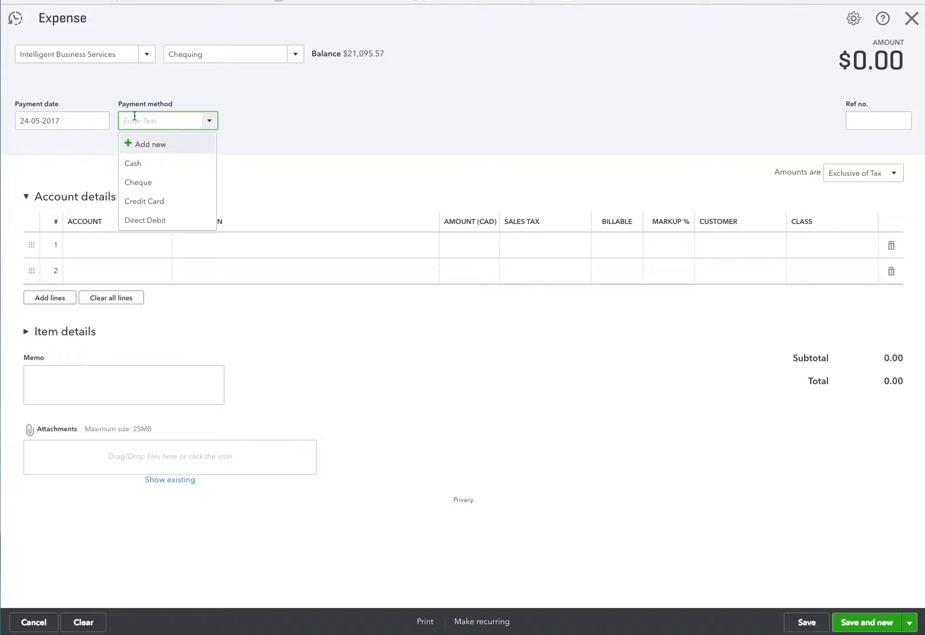
# Add 'Internal Bank Transfer' as a new payment method and save it onto the expense.
pyautogui.write('In')
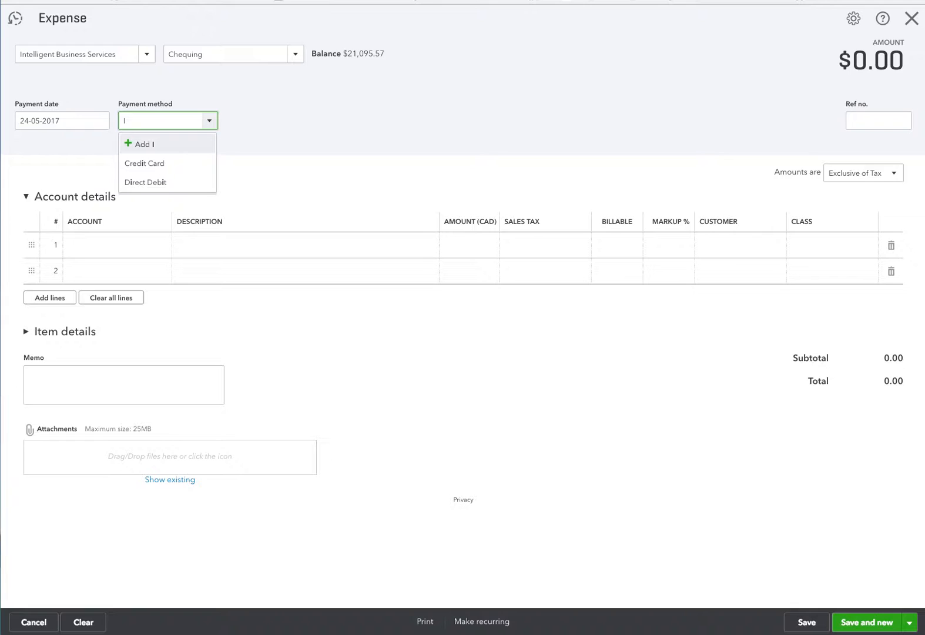
pyautogui.write('nteranl')
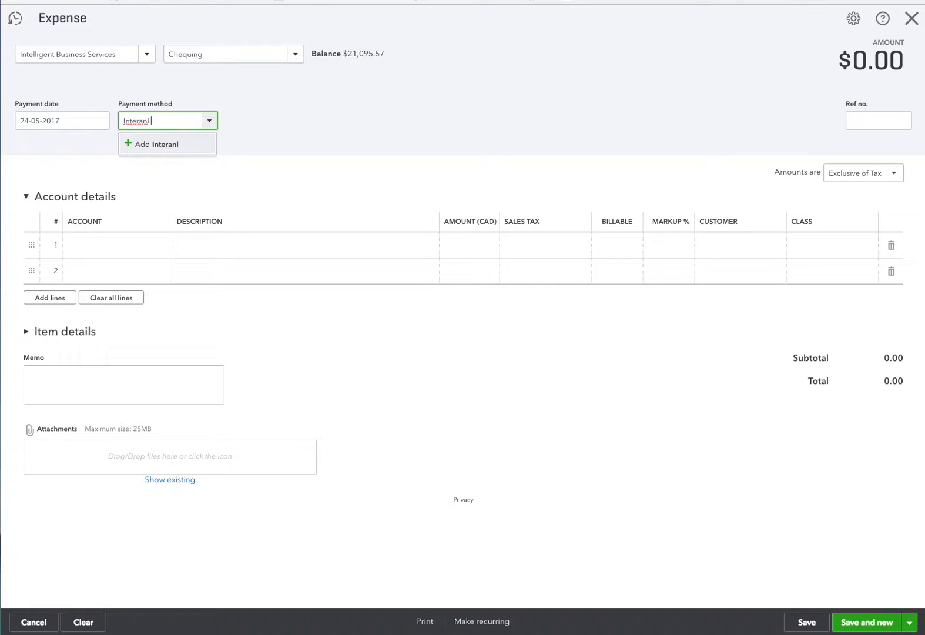
pyautogui.write('Internal')
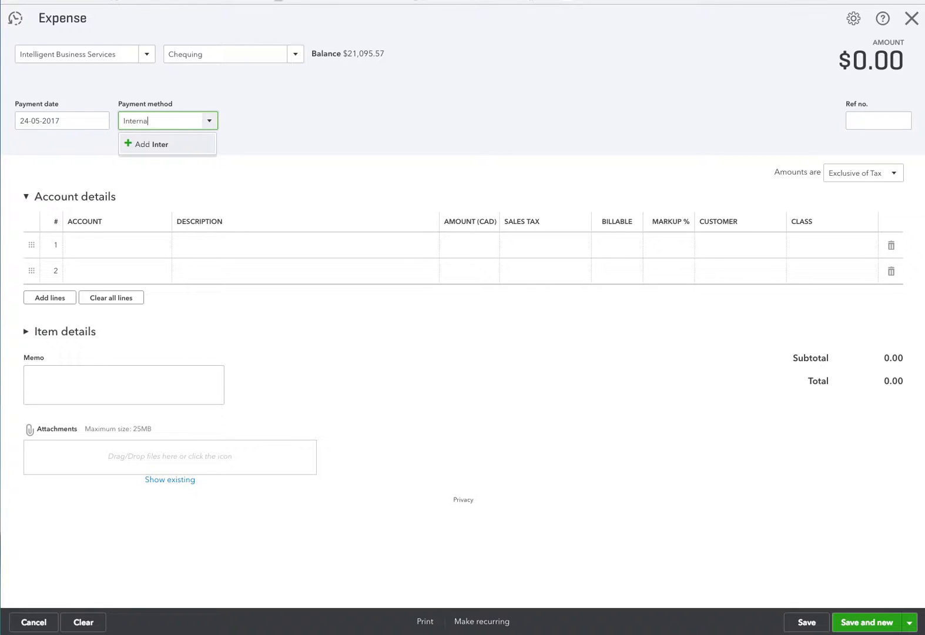
pyautogui.write('Bank Tra')
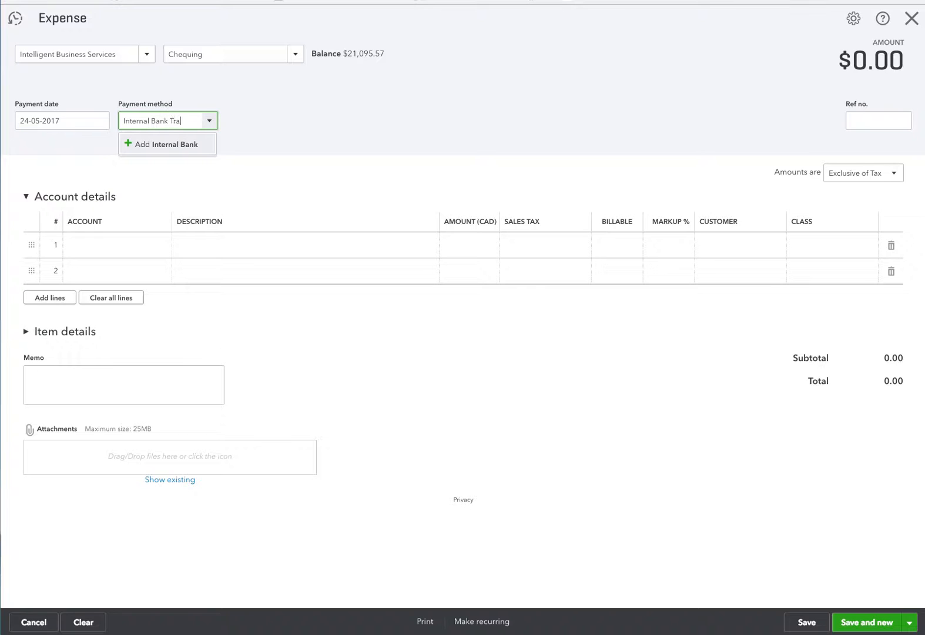
pyautogui.write('nsfer')
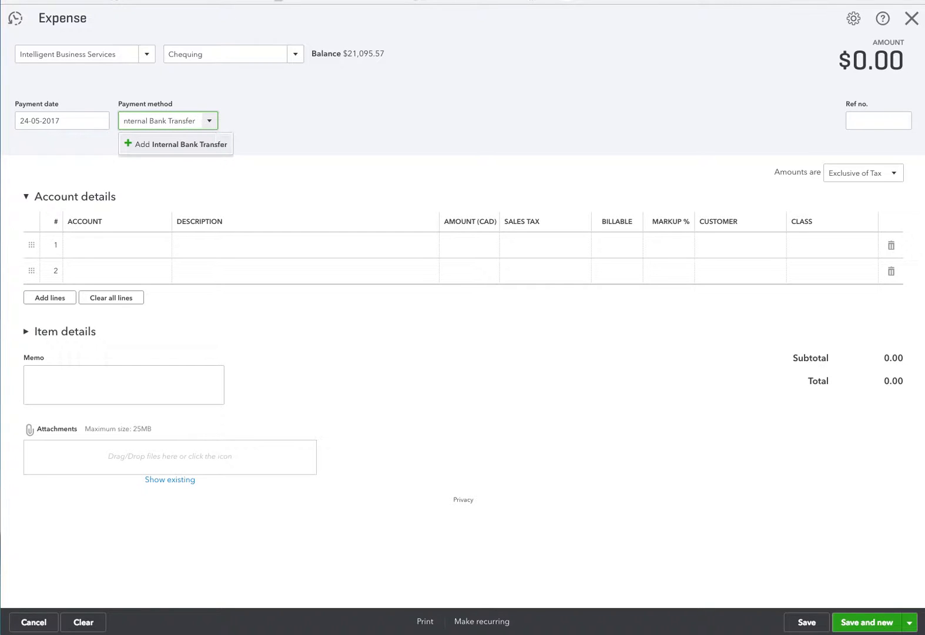
pyautogui.click(175, 144)
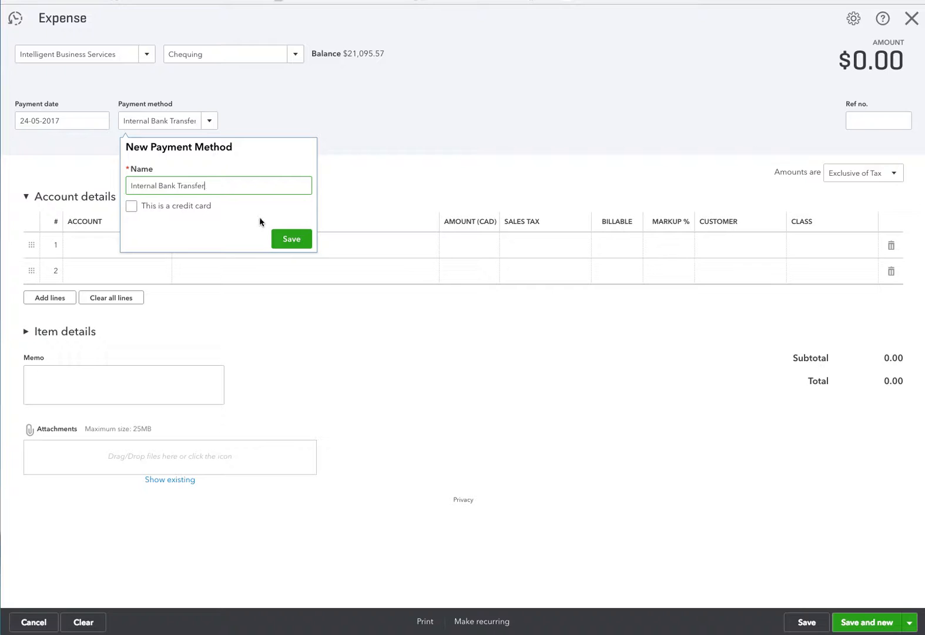
pyautogui.click(290, 239)
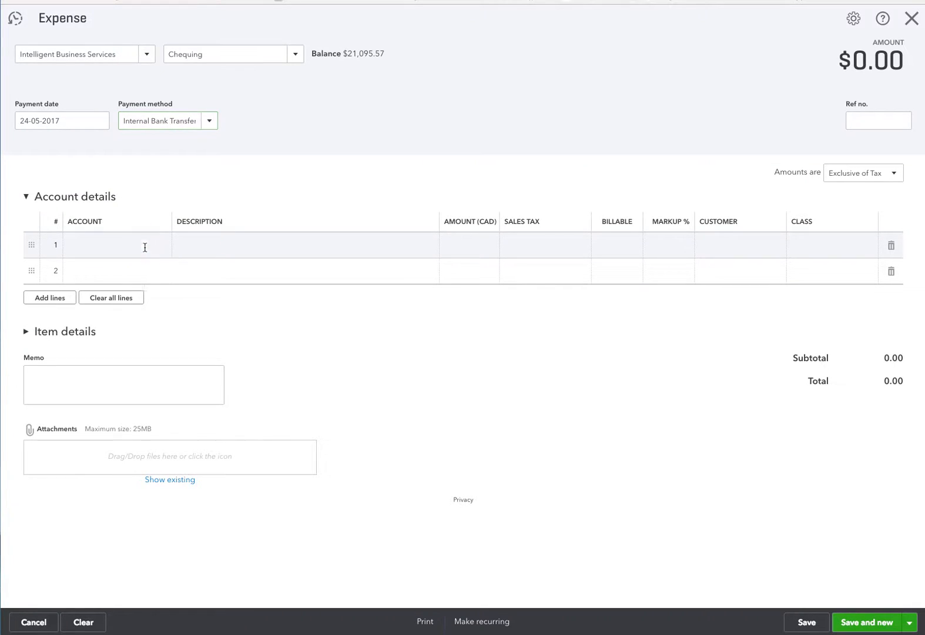
# Add a $3,000 line on Owner's Equity - Draws described 'To record monthly draw payment'.
pyautogui.click(115, 246)
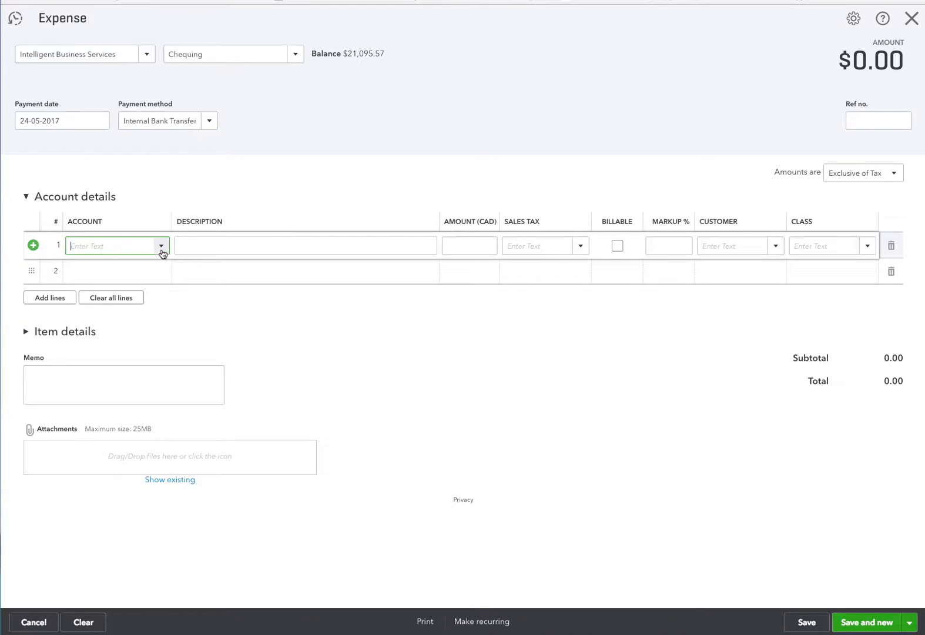
pyautogui.write("Owner's Equity")
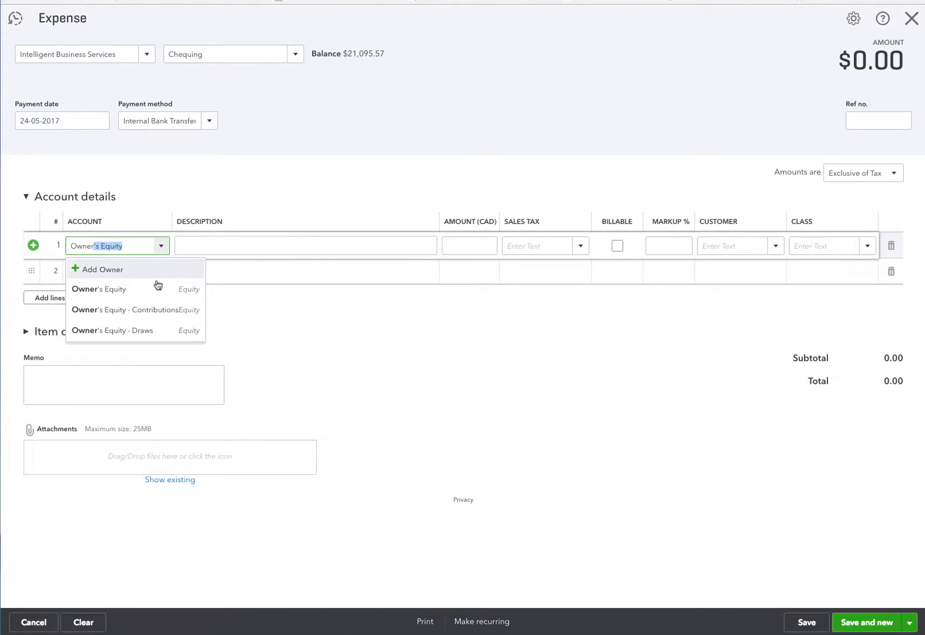
pyautogui.click(113, 330)
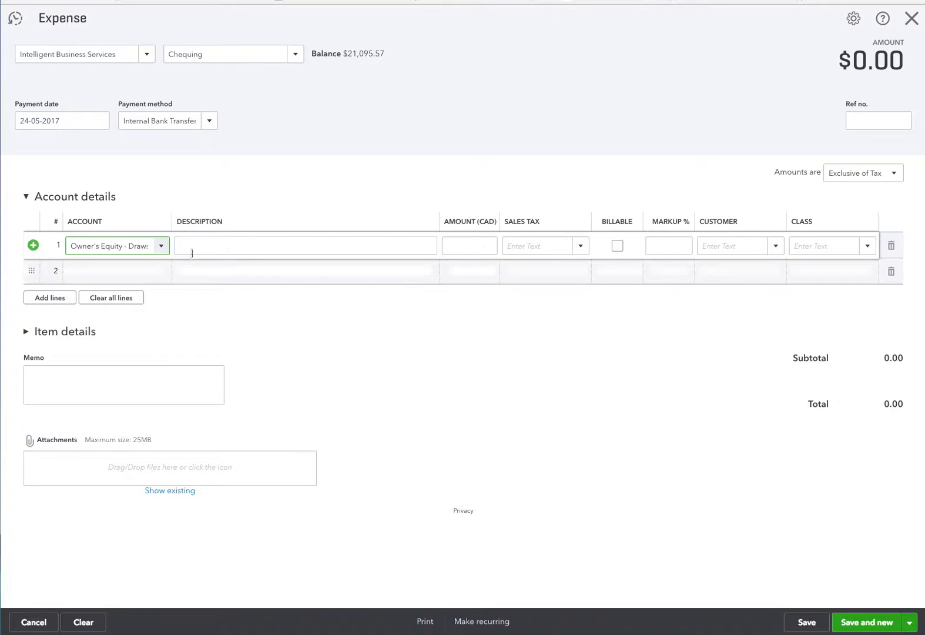
pyautogui.click(305, 246)
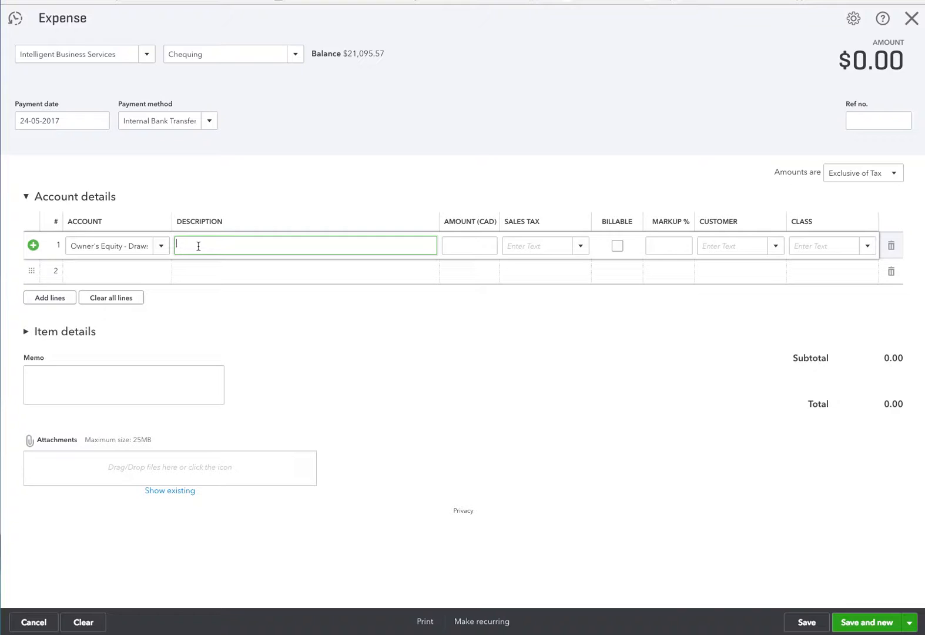
pyautogui.write('To record m')
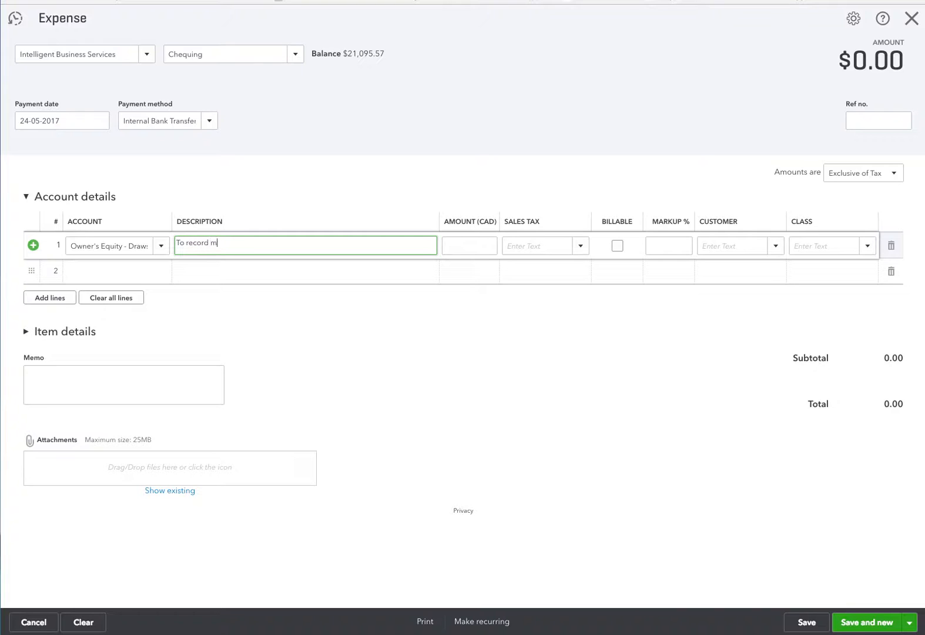
pyautogui.write('onthly')
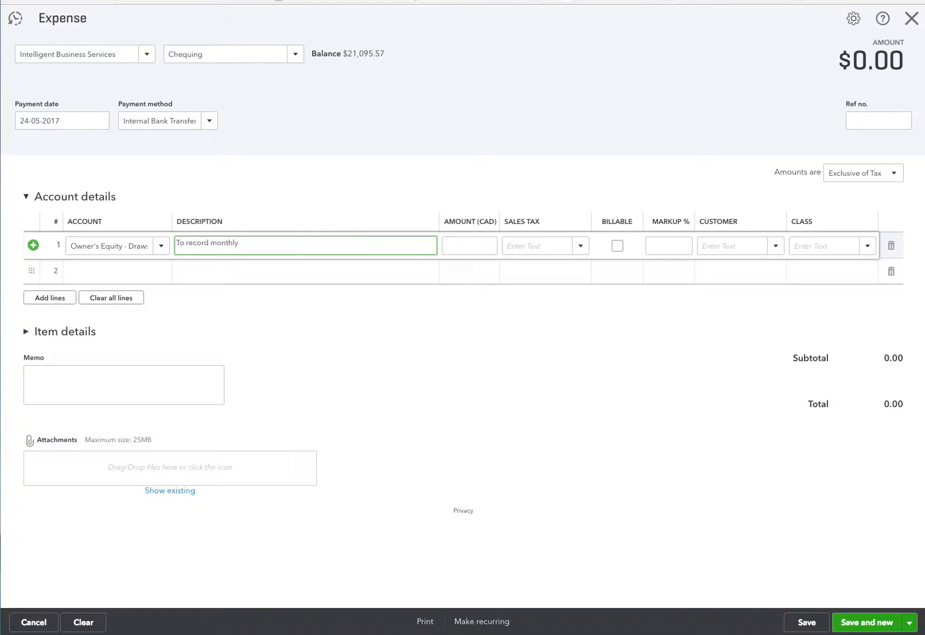
pyautogui.write('draw paym')
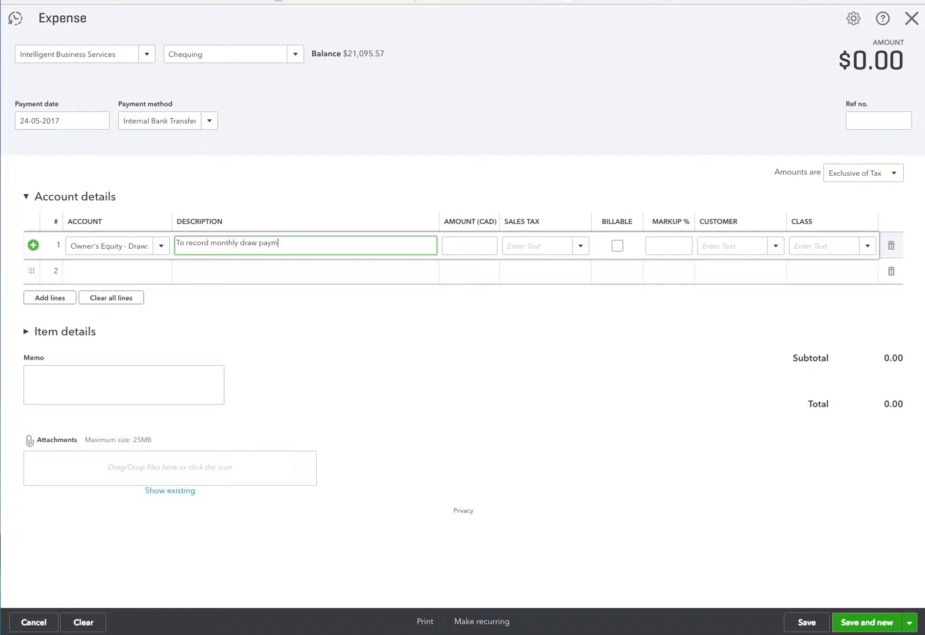
pyautogui.click(469, 246)
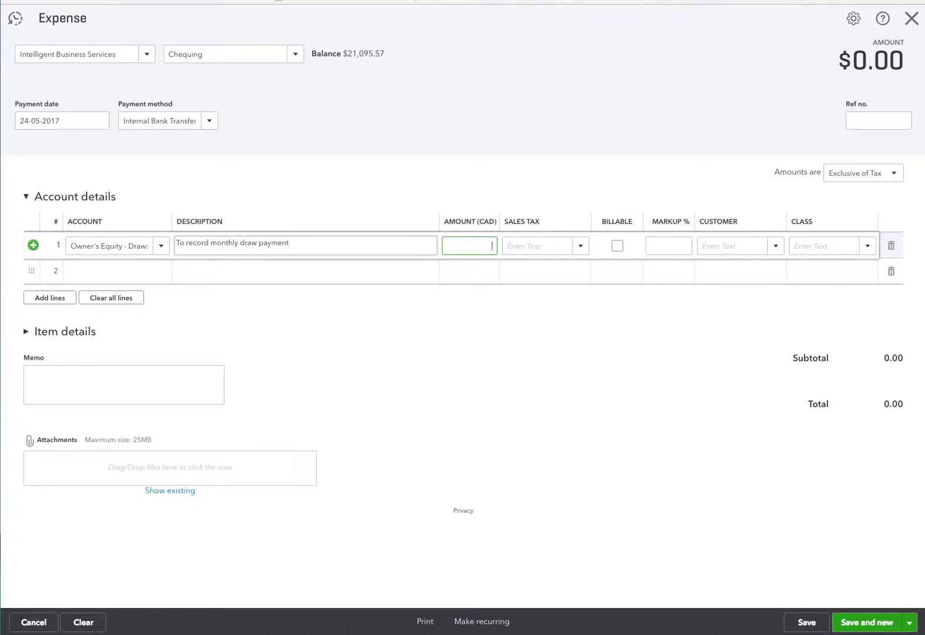
pyautogui.write('3000')
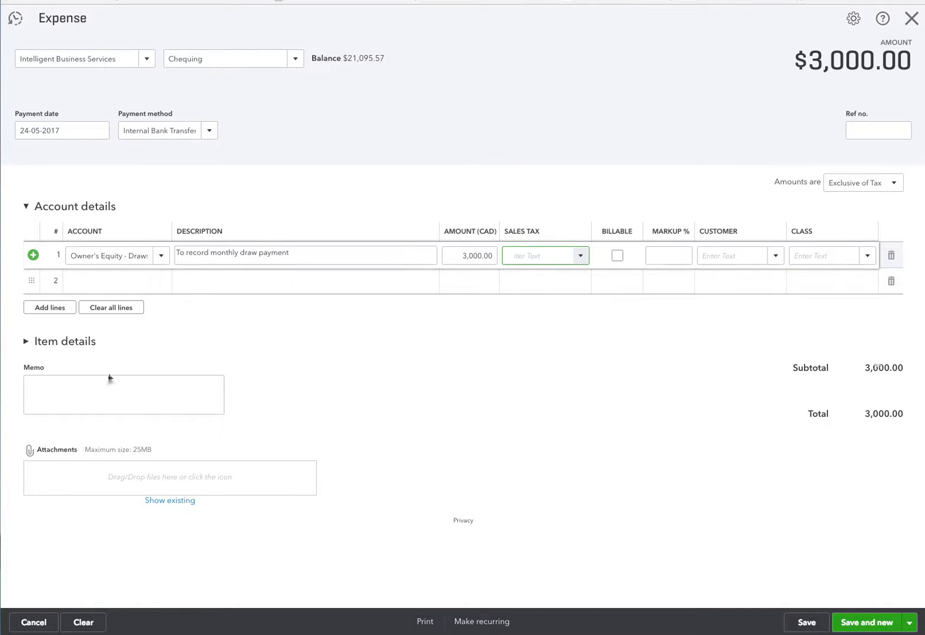
# Extend the line description with 'for the month of May, 2017'.
pyautogui.click(123, 394)
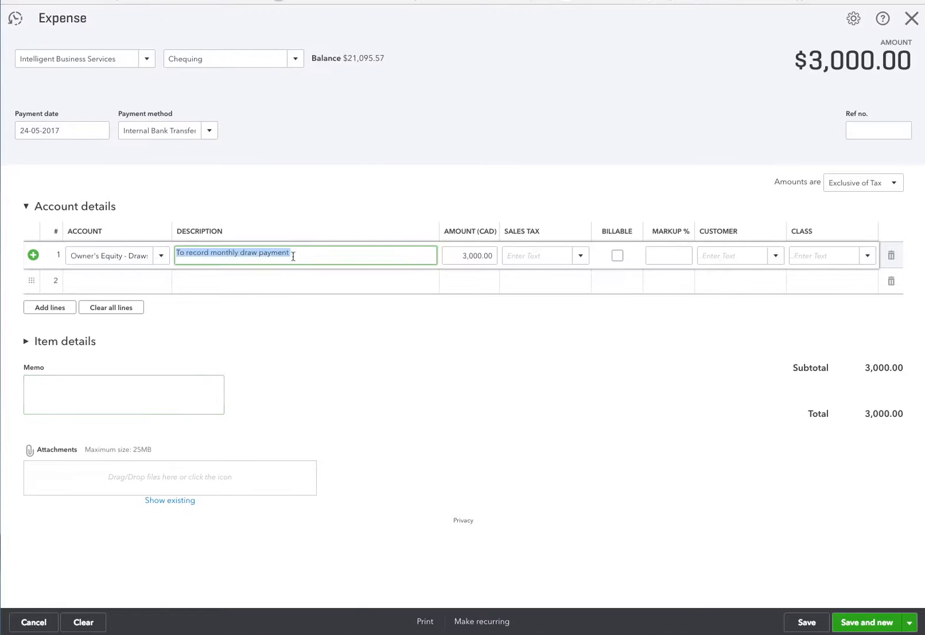
pyautogui.click(292, 253)
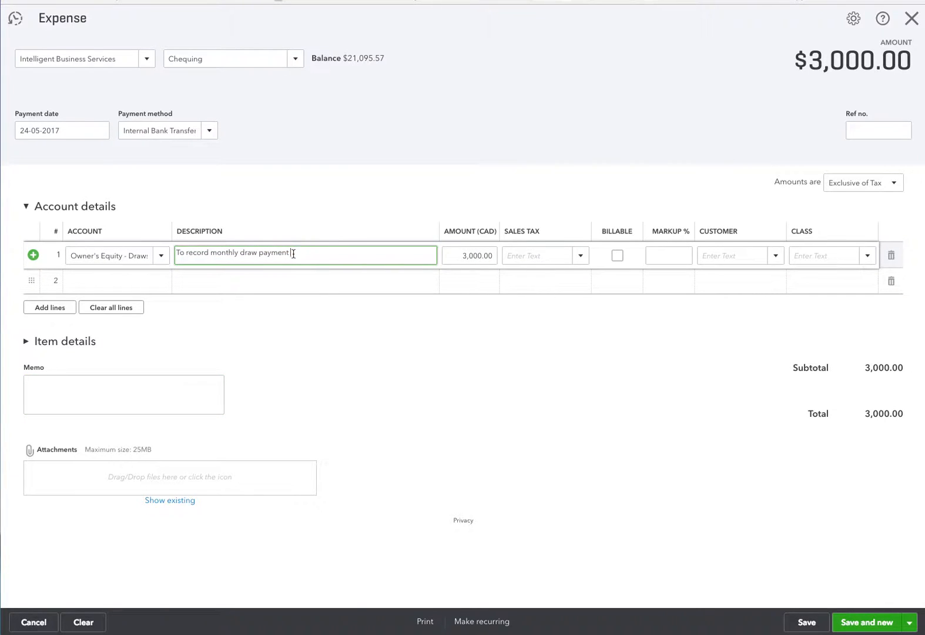
pyautogui.write('for the month of')
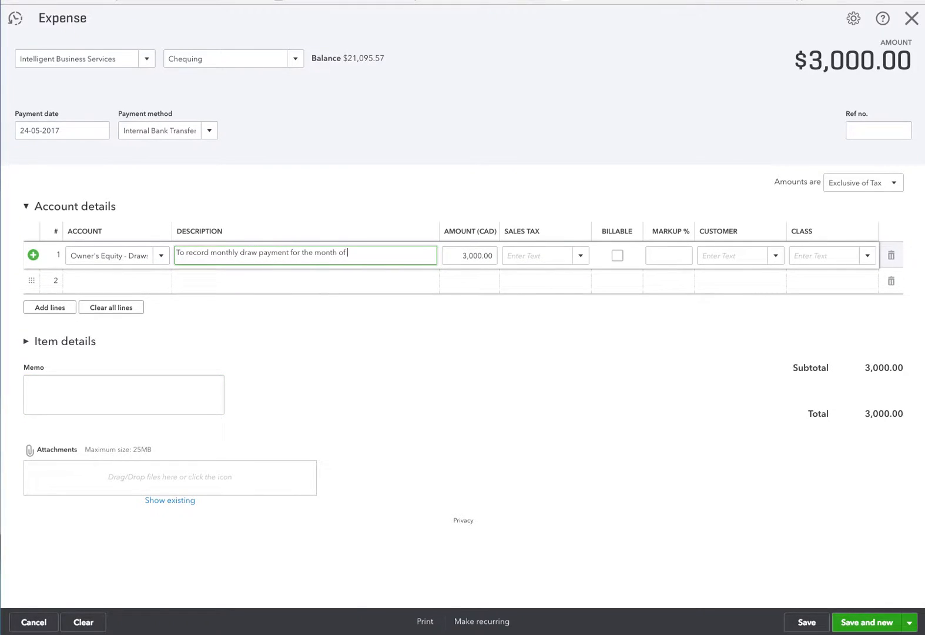
pyautogui.write('May, 2')
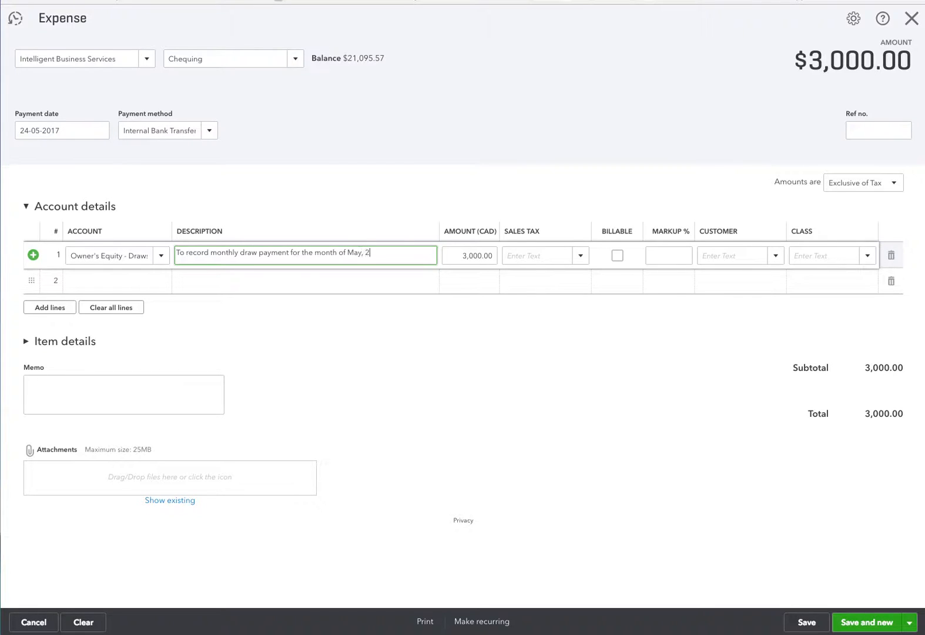
pyautogui.write('017')
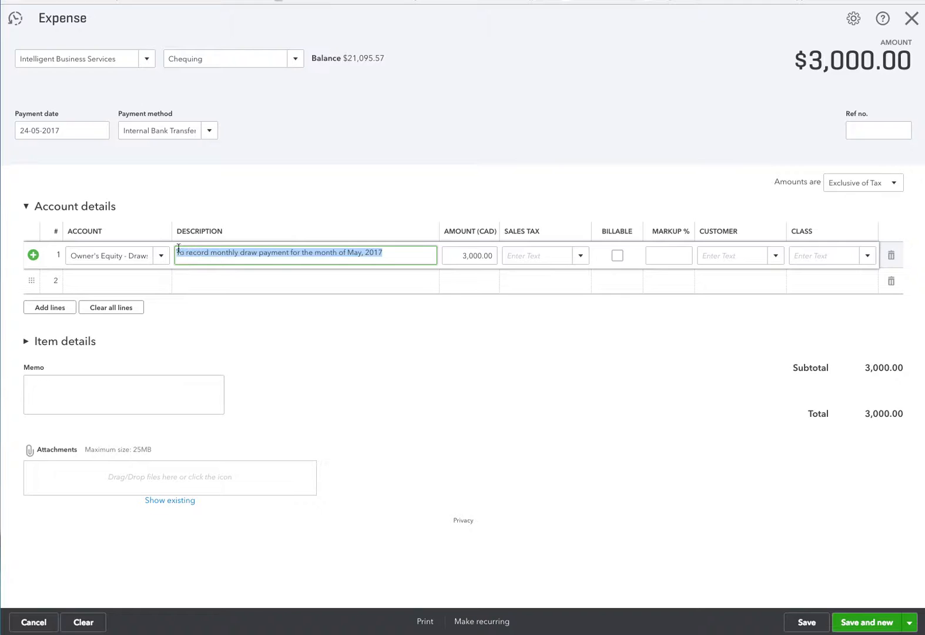
pyautogui.click(122, 394)
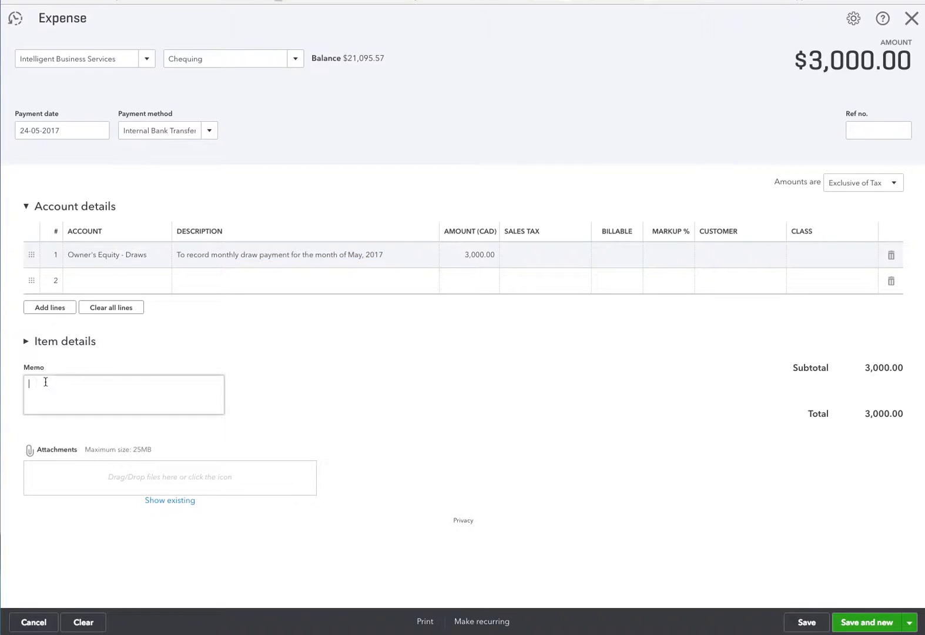
# Enter the May 2017 monthly draw note as the memo, then save and close the expense.
pyautogui.write('To record monthly draw payment for the month of May, 2017')
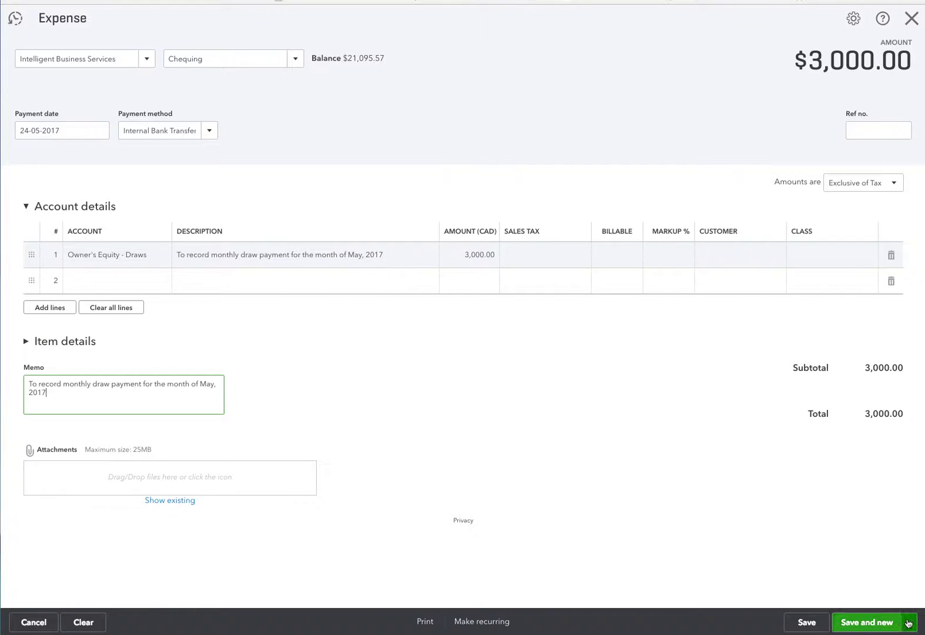
pyautogui.click(908, 622)
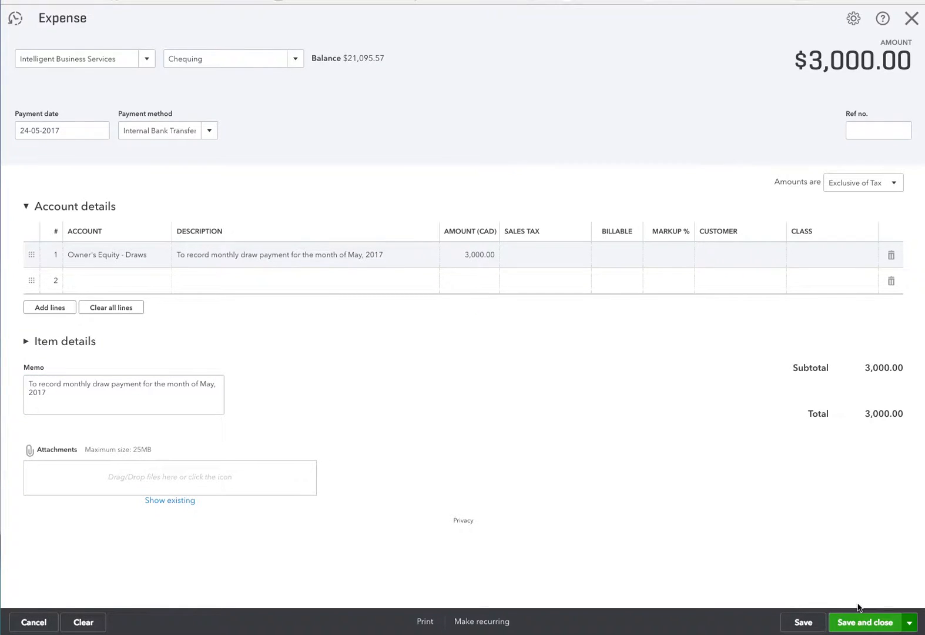
pyautogui.click(865, 621)
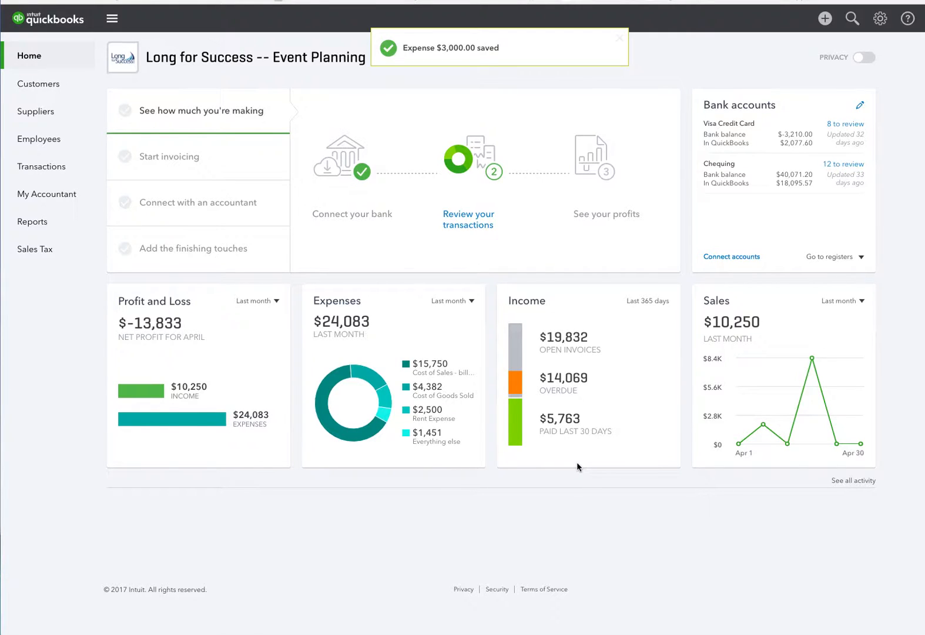
pyautogui.moveTo(33, 221)
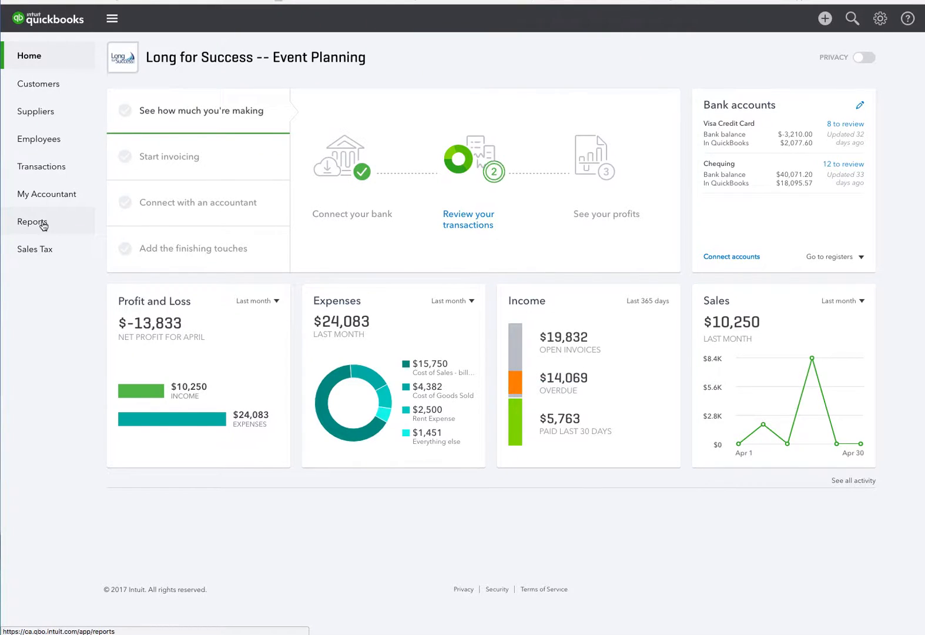
# Run the Balance Sheet report from Reports and dismiss the customization tip.
pyautogui.click(33, 221)
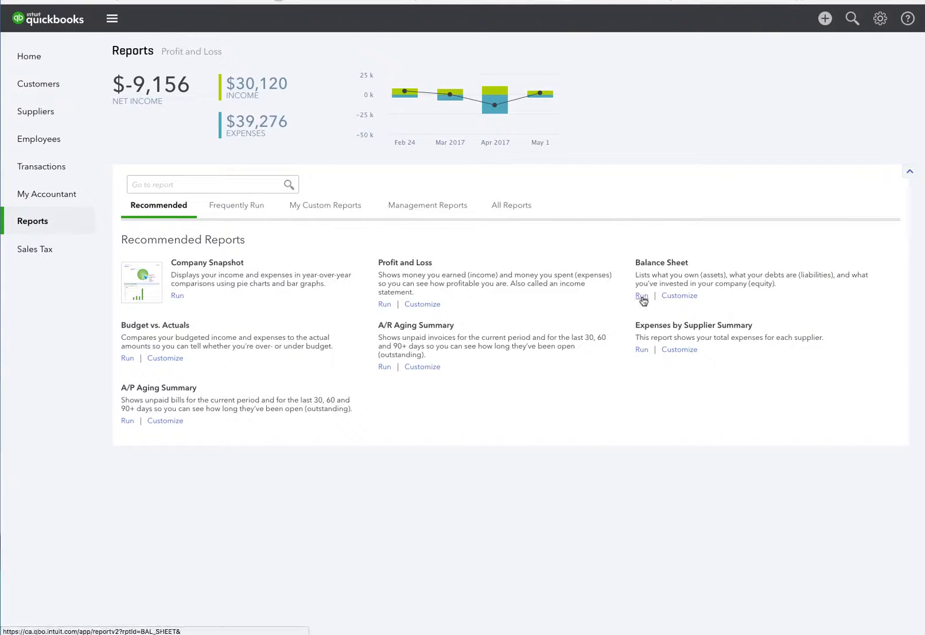
pyautogui.click(642, 295)
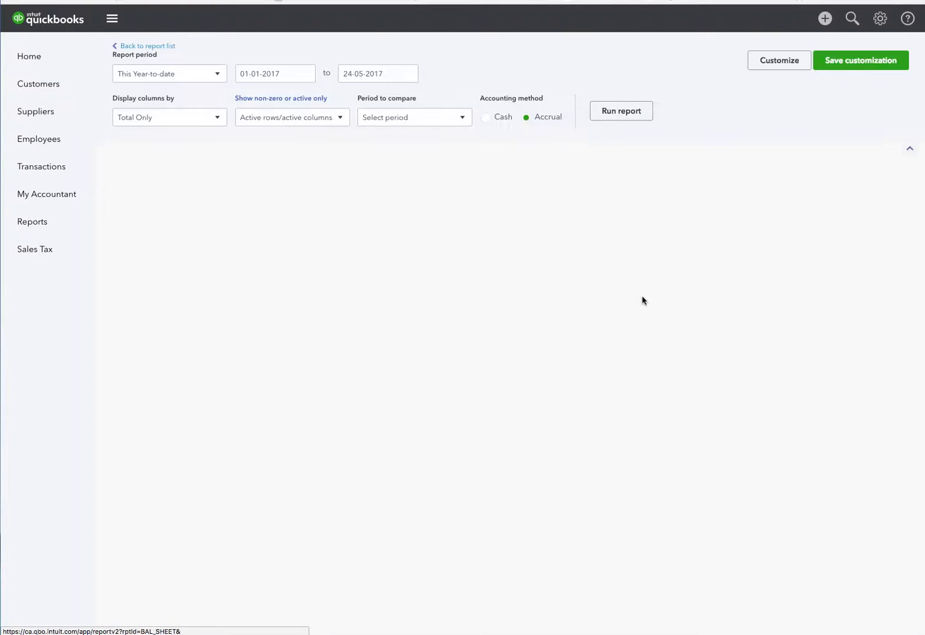
pyautogui.click(621, 110)
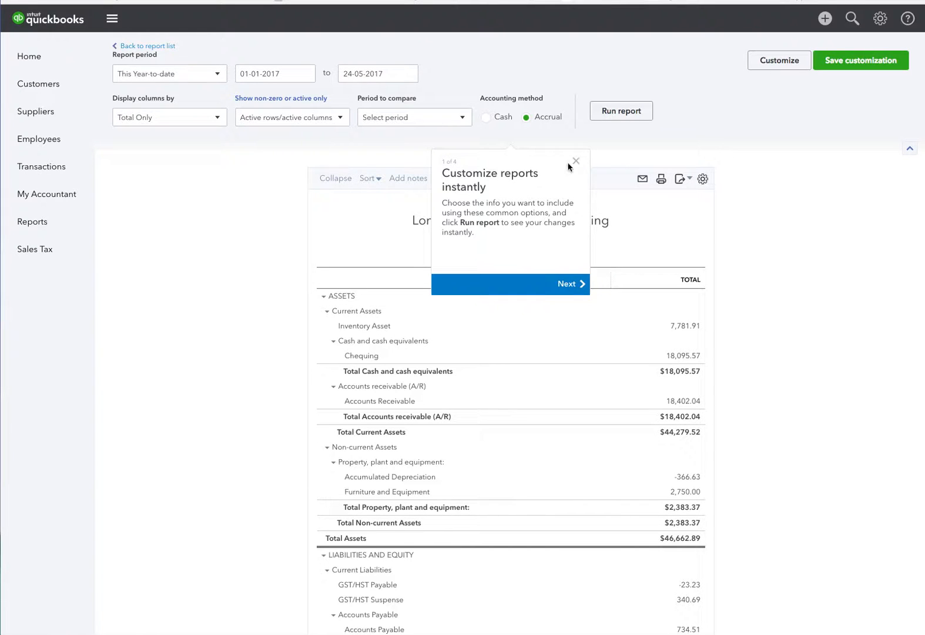
pyautogui.click(576, 161)
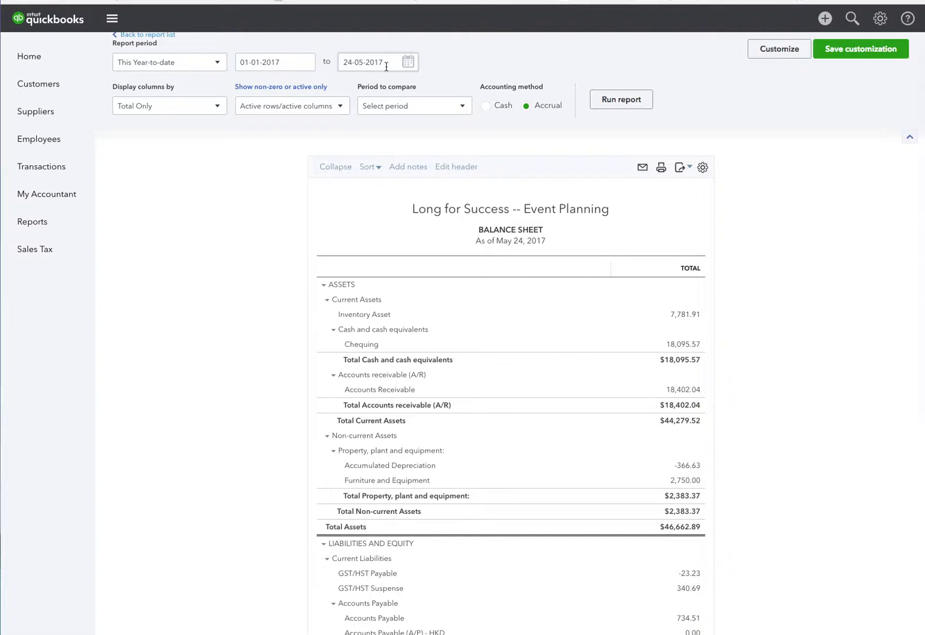
pyautogui.scroll(-3)
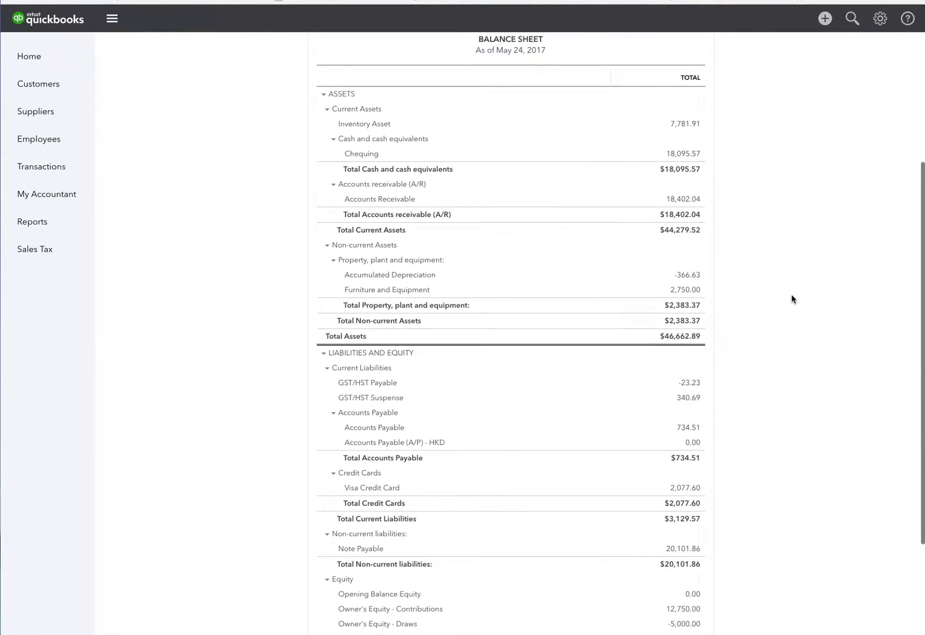
pyautogui.scroll(-3)
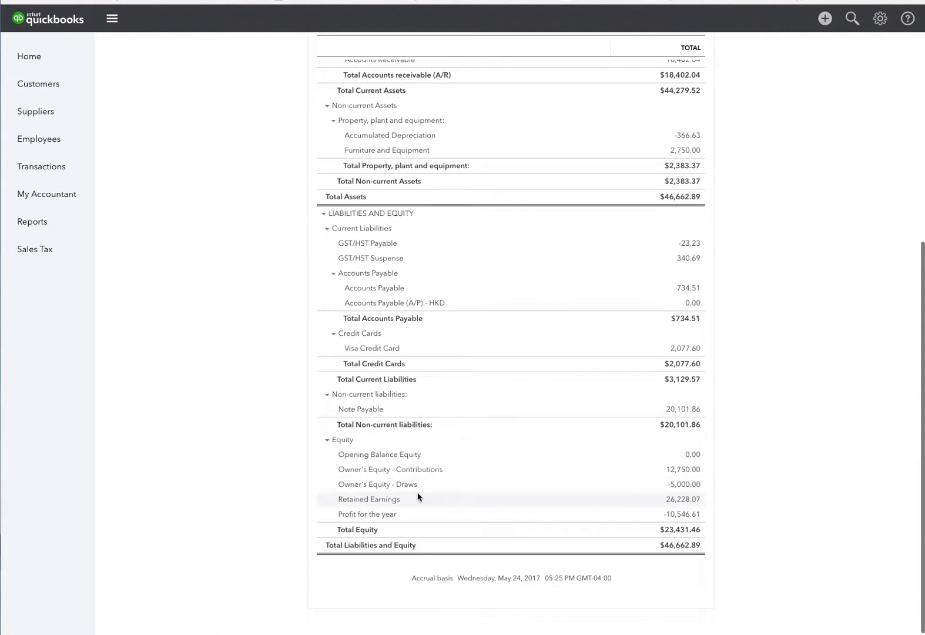
pyautogui.moveTo(684, 484)
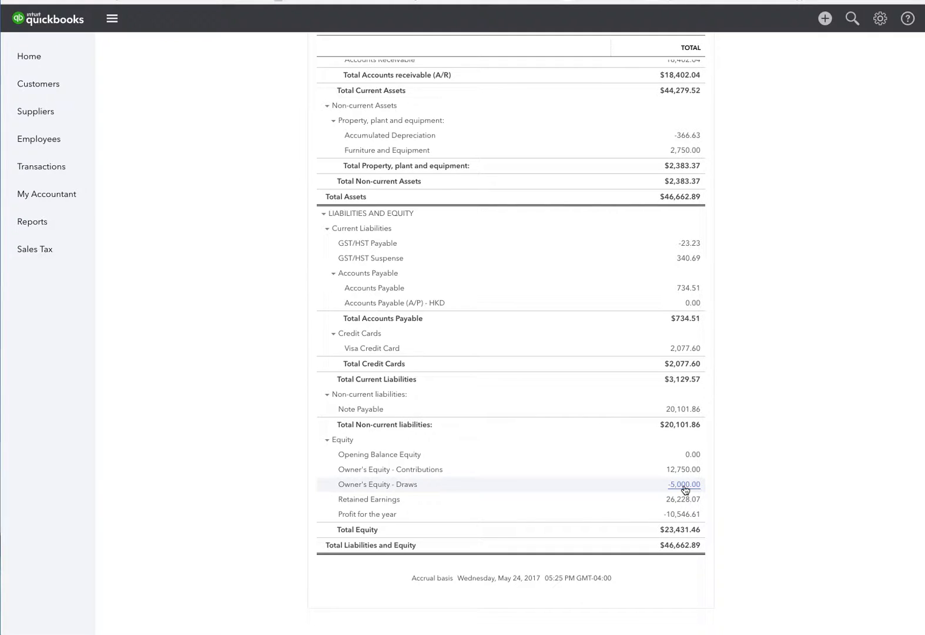
# Drill into the -5,000.00 Owner's Equity - Draws balance to see its transaction report.
pyautogui.click(684, 484)
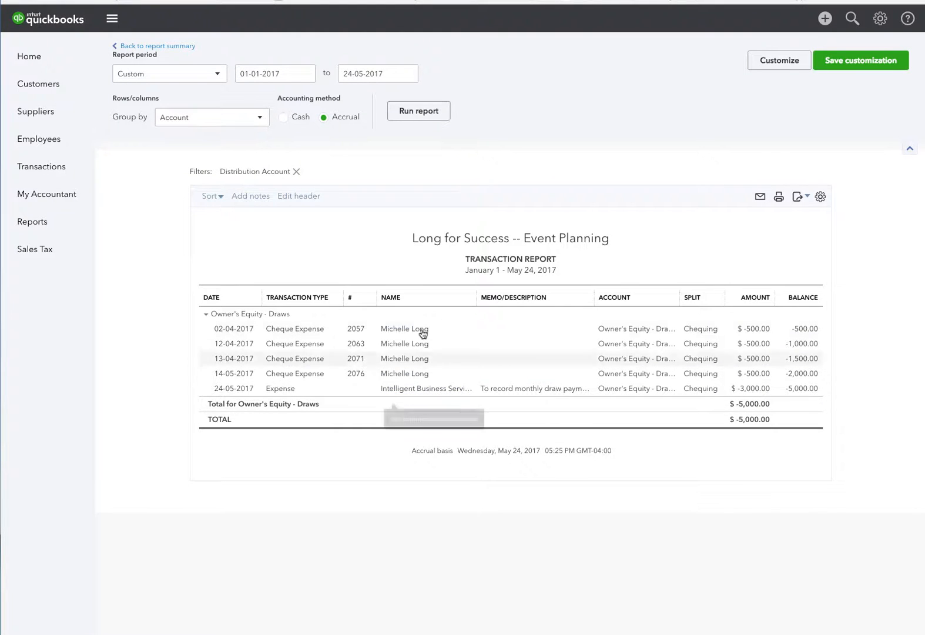
pyautogui.moveTo(404, 359)
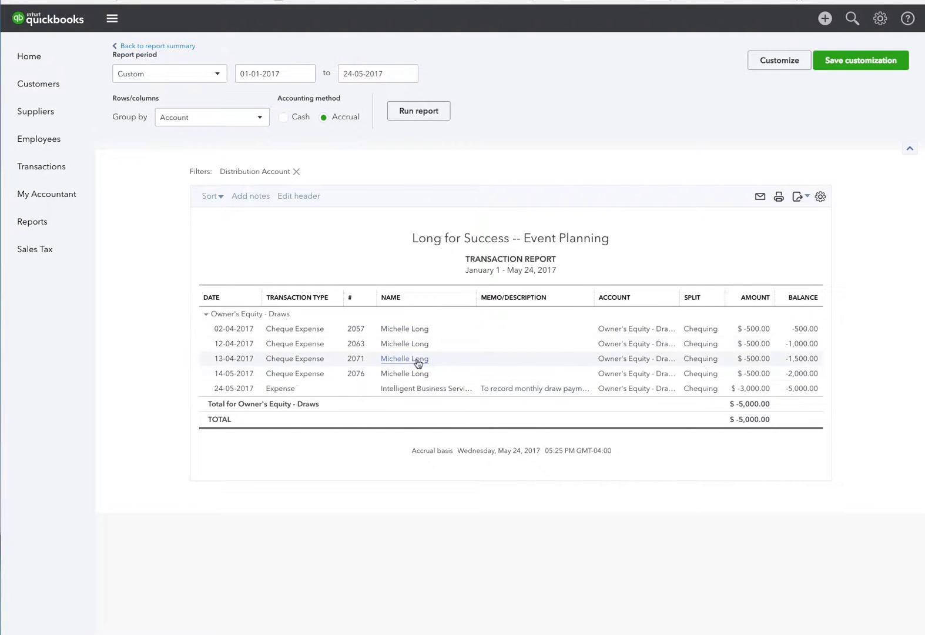
pyautogui.moveTo(417, 376)
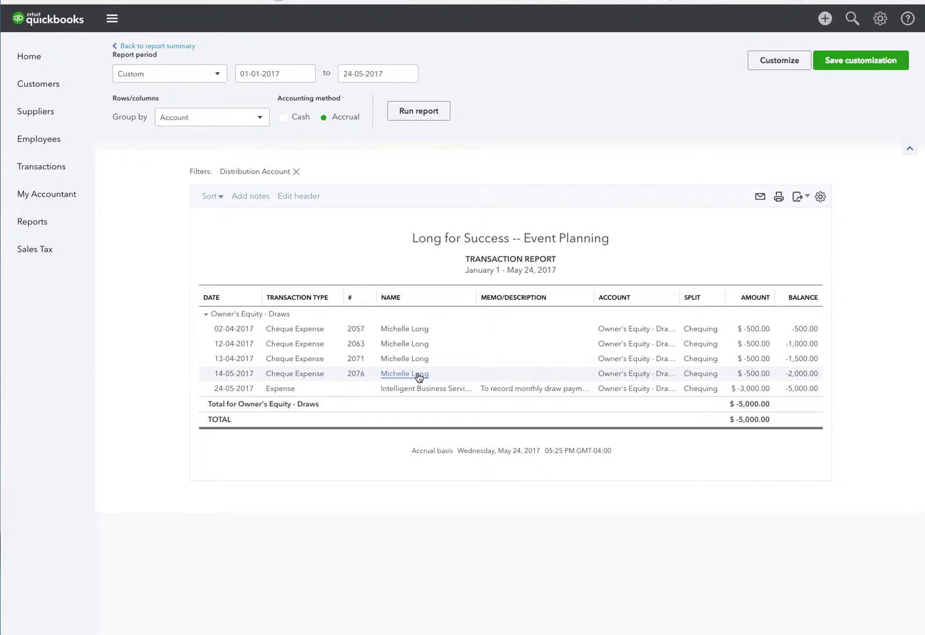
pyautogui.moveTo(420, 387)
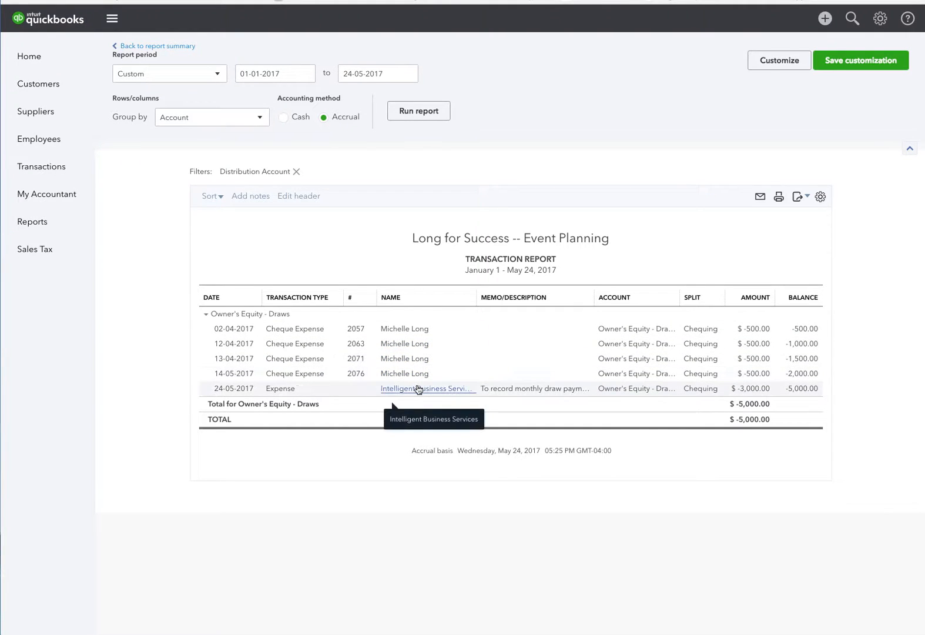
pyautogui.moveTo(649, 405)
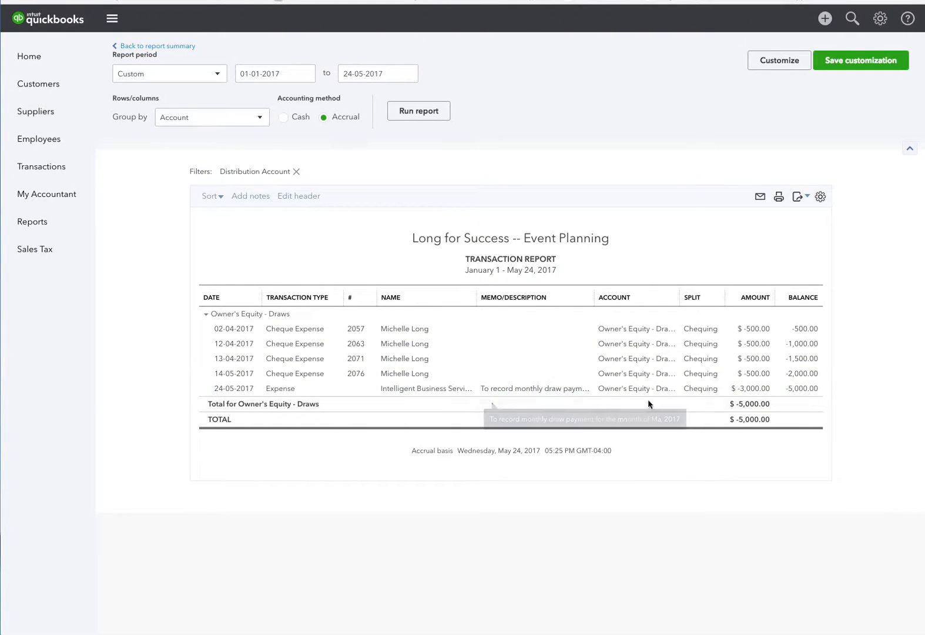
pyautogui.moveTo(752, 388)
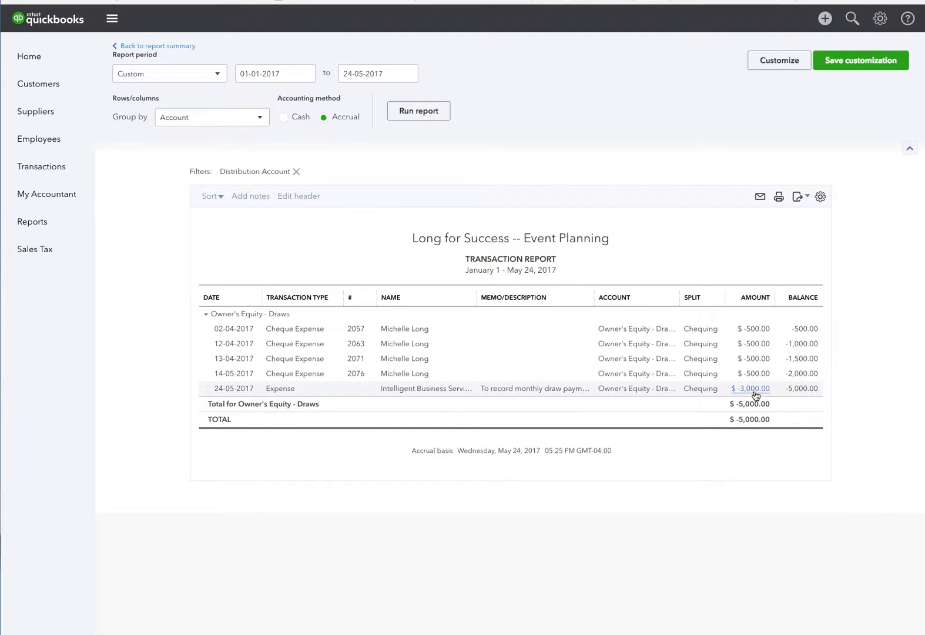
pyautogui.moveTo(176, 50)
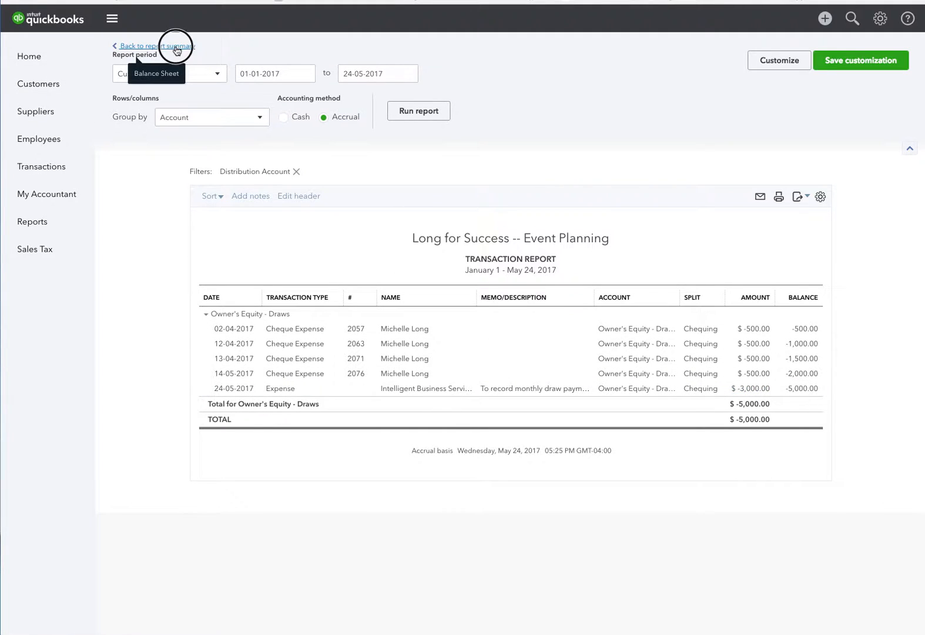
# Go back to the Balance Sheet summary and scroll through its Chequing and Total Assets figures.
pyautogui.click(156, 45)
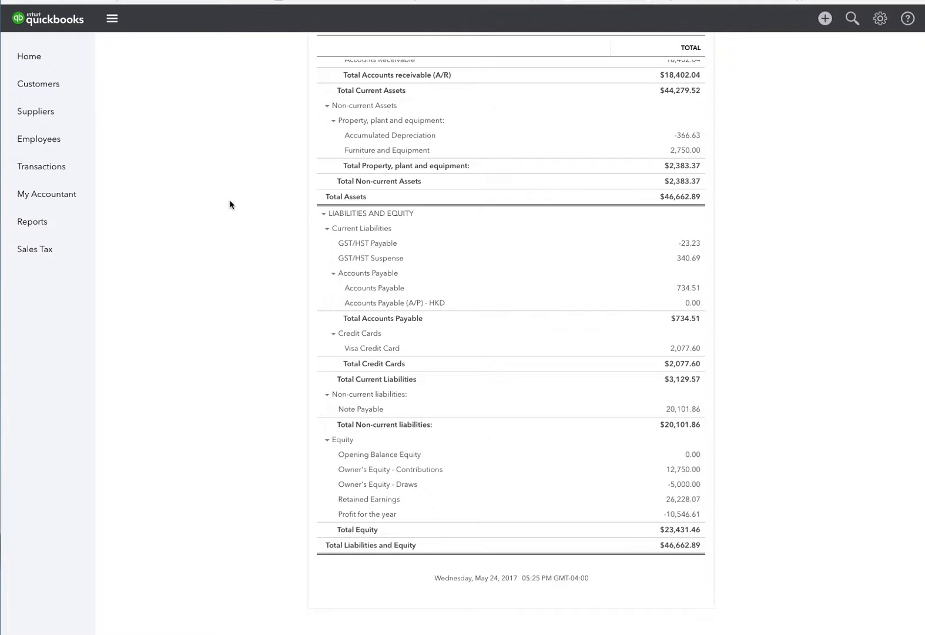
pyautogui.scroll(3)
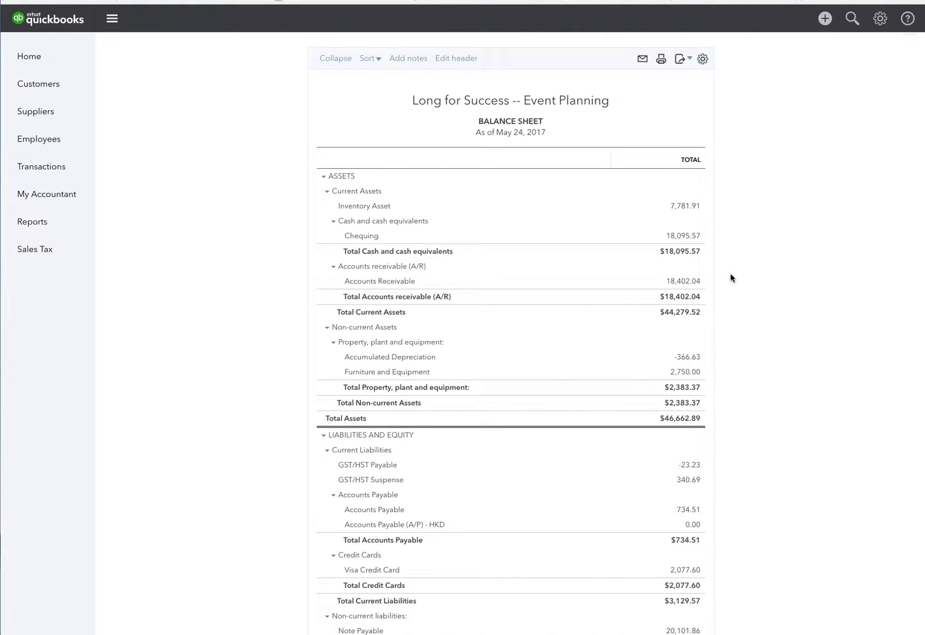
pyautogui.scroll(-3)
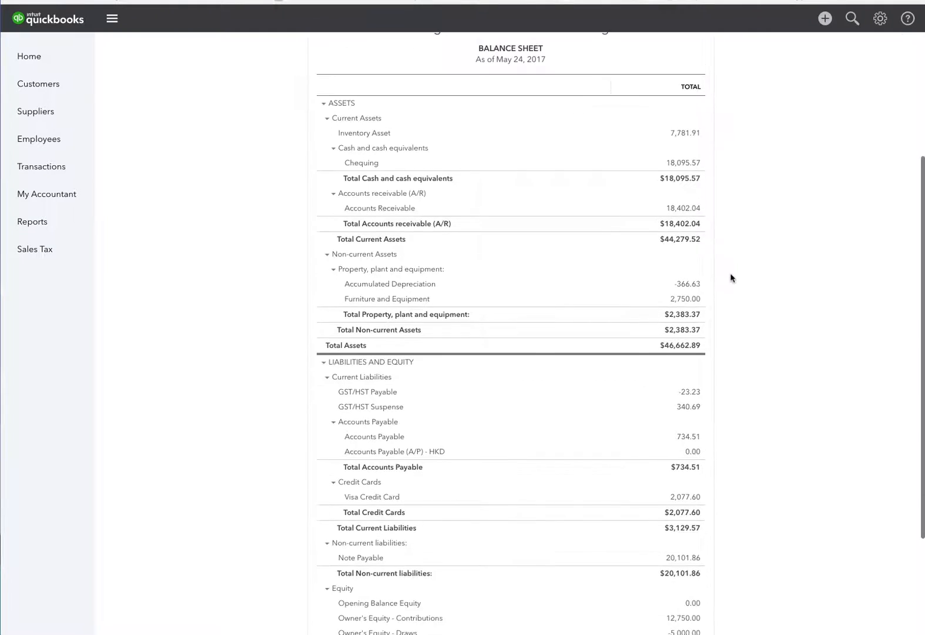
pyautogui.scroll(-3)
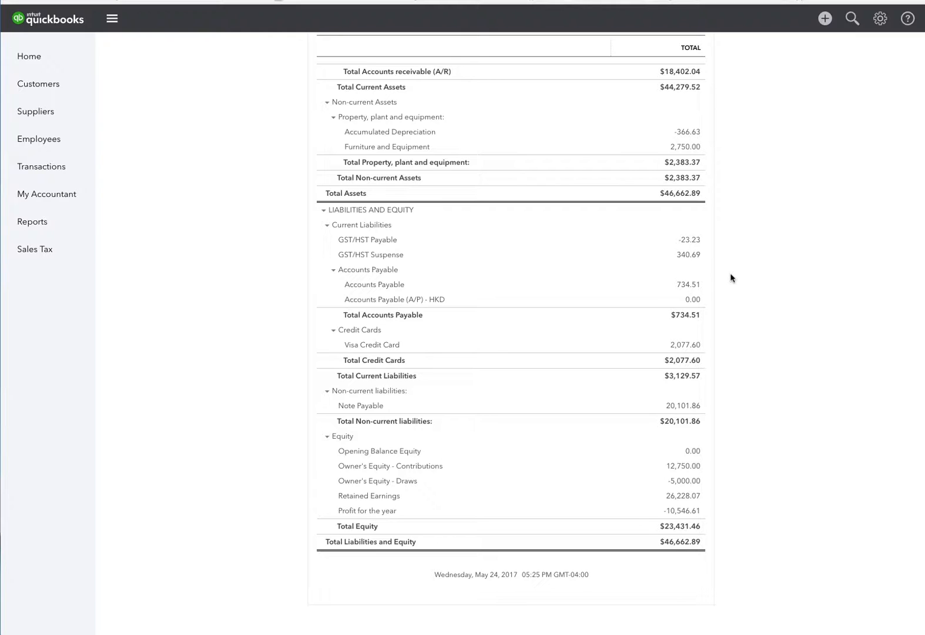
pyautogui.moveTo(743, 289)
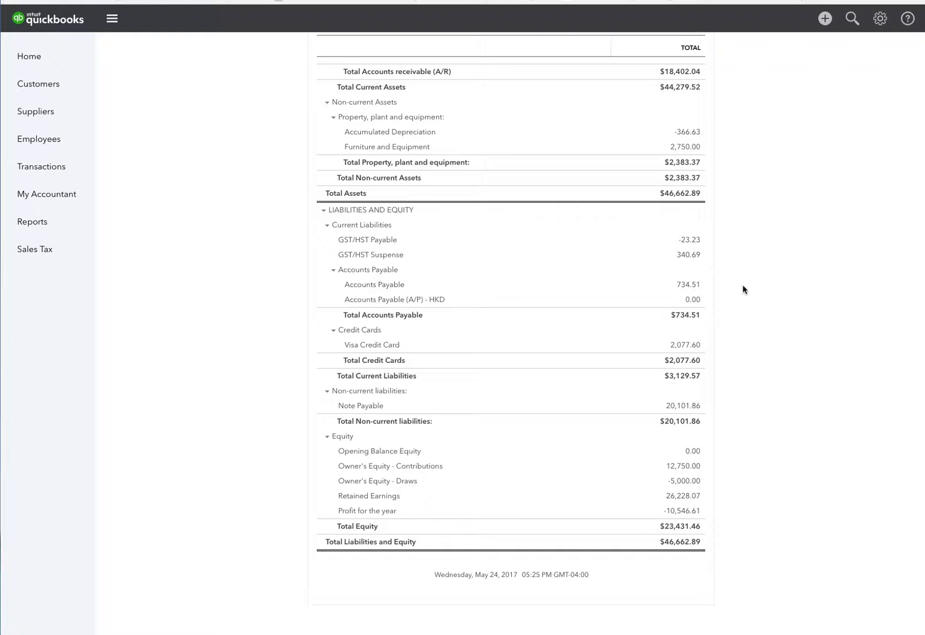
pyautogui.scroll(3)
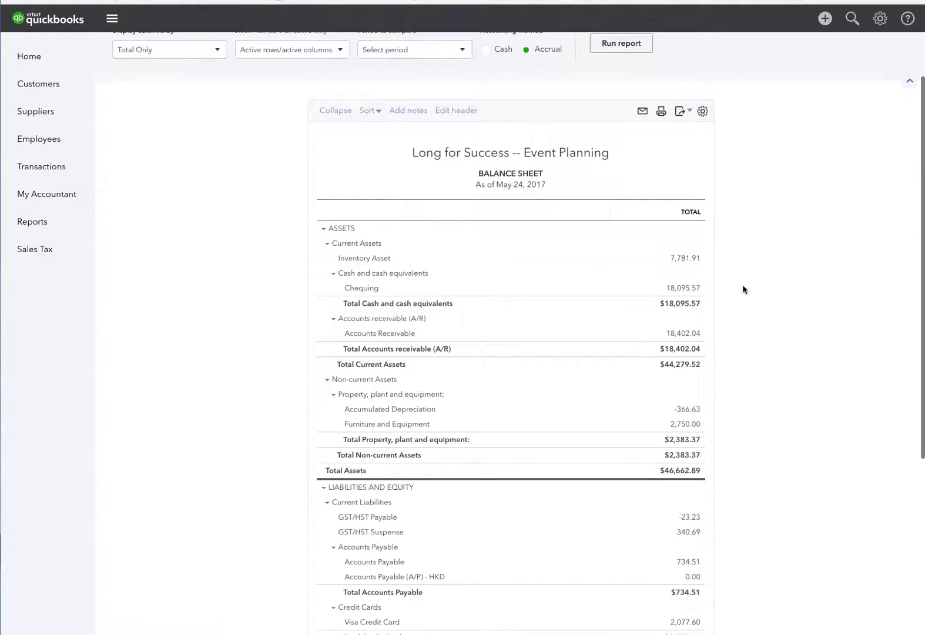